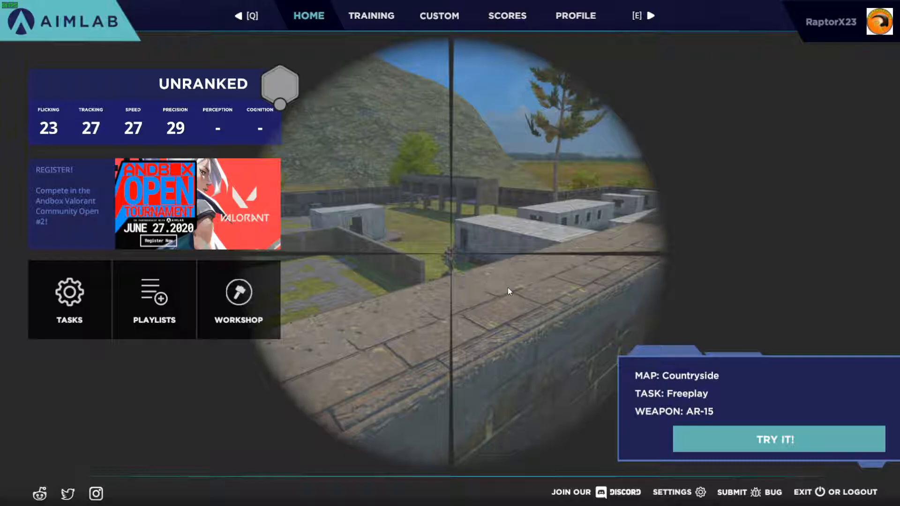
Go into Settings from the home screen to reach the Controls page
left_click(680, 492)
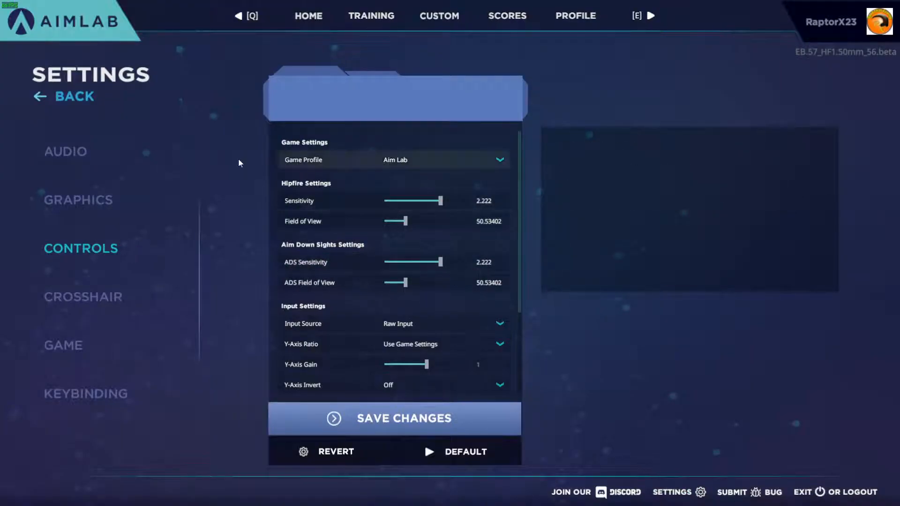
mouse_move(322, 160)
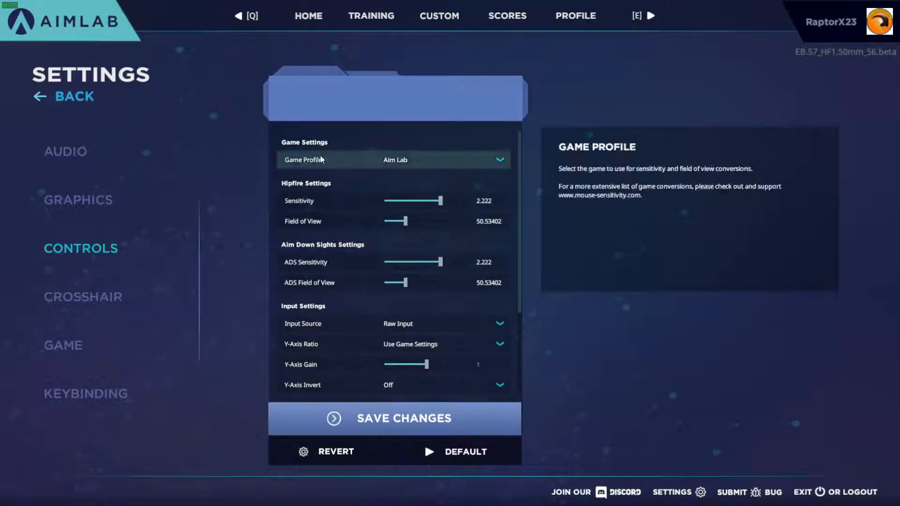
Choose Fortnite as the game profile, giving in-game units and 20% X/Y sensitivity
left_click(499, 159)
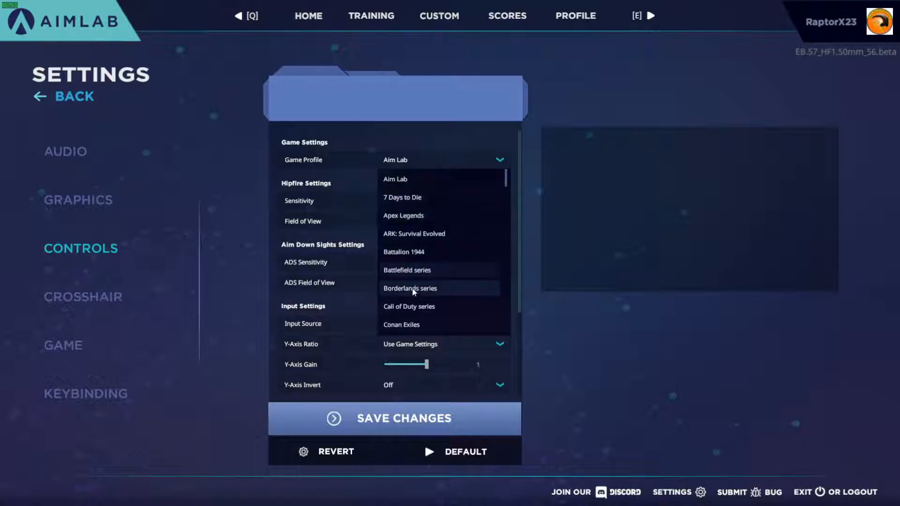
scroll("down", 3)
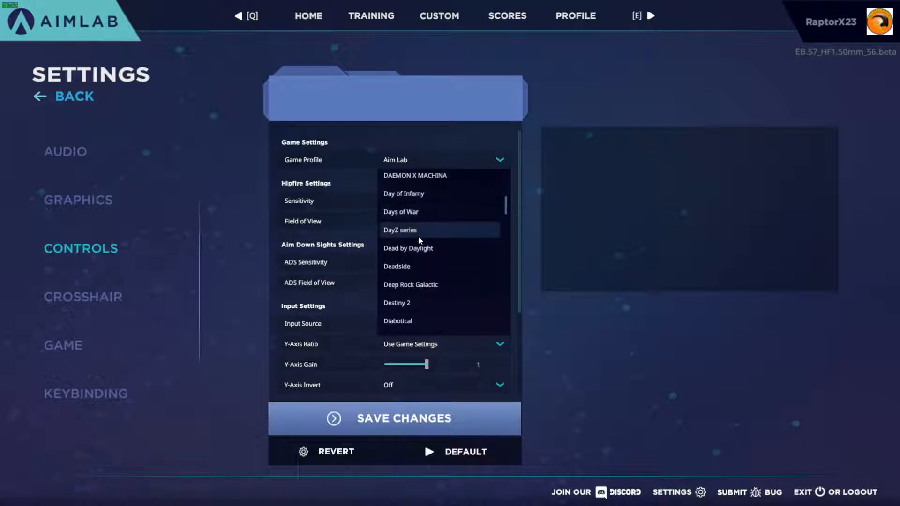
scroll("down", 3)
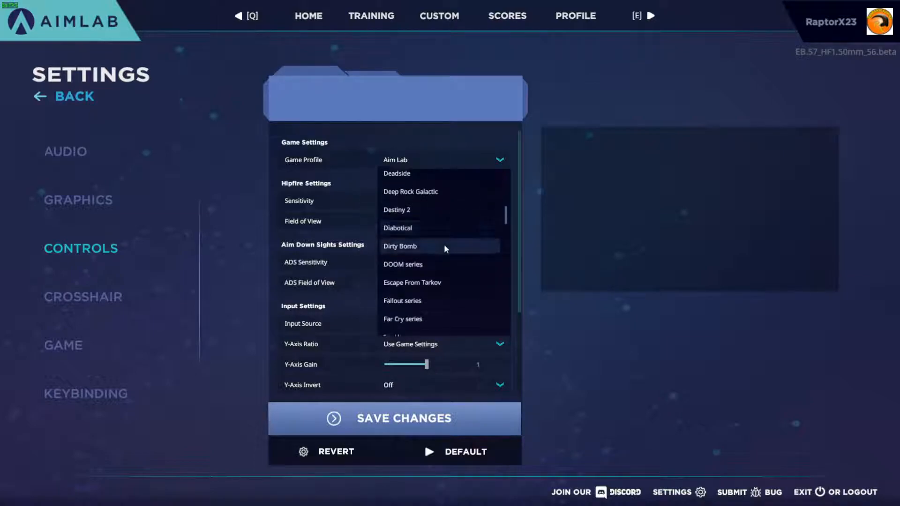
scroll("down", 3)
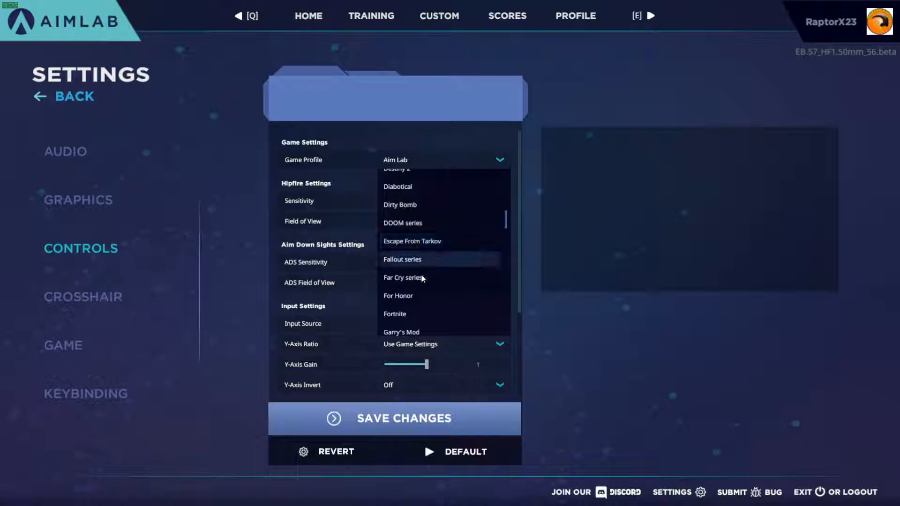
left_click(395, 314)
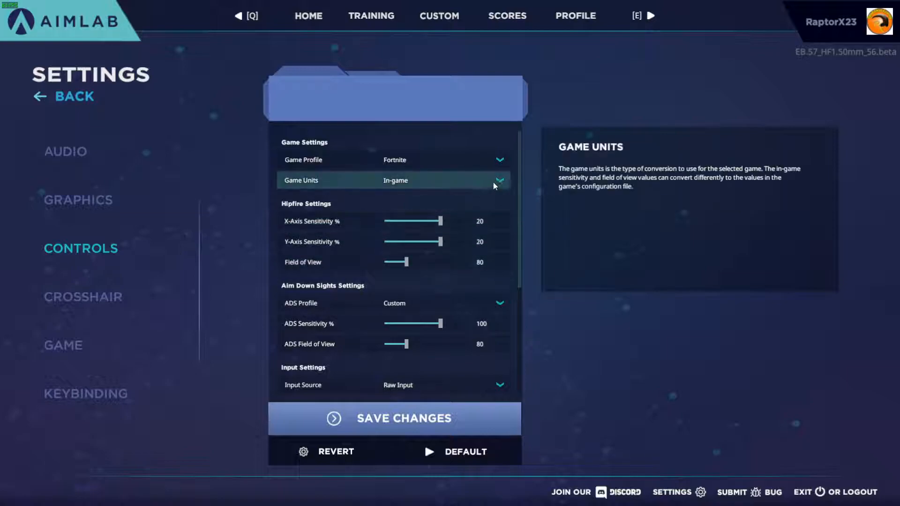
left_click(498, 180)
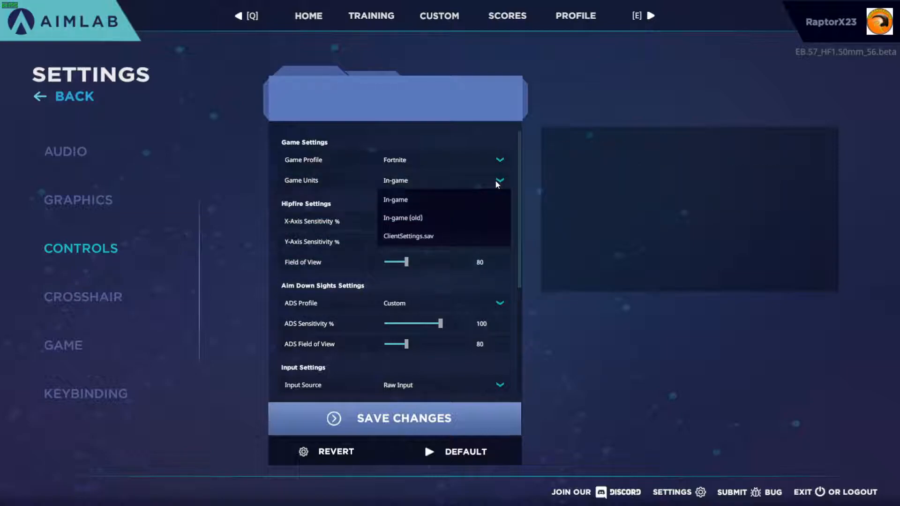
left_click(395, 200)
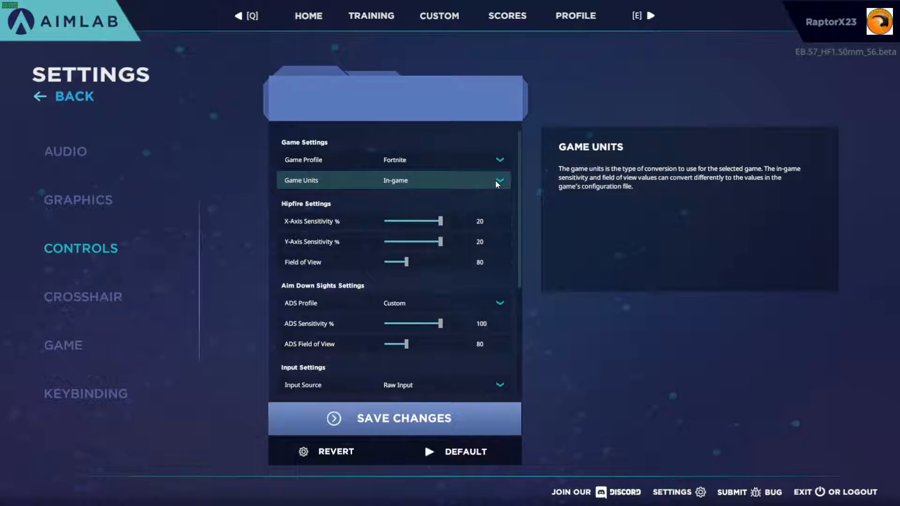
left_click(499, 180)
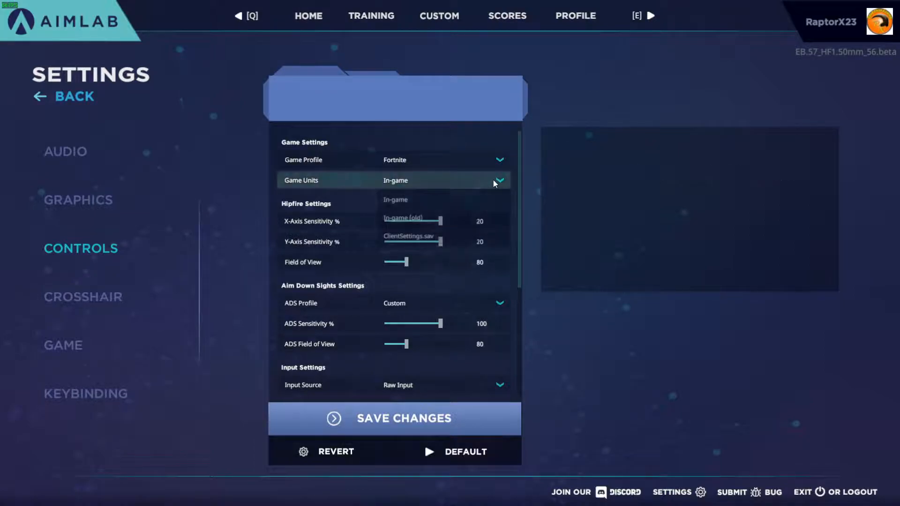
left_click(395, 199)
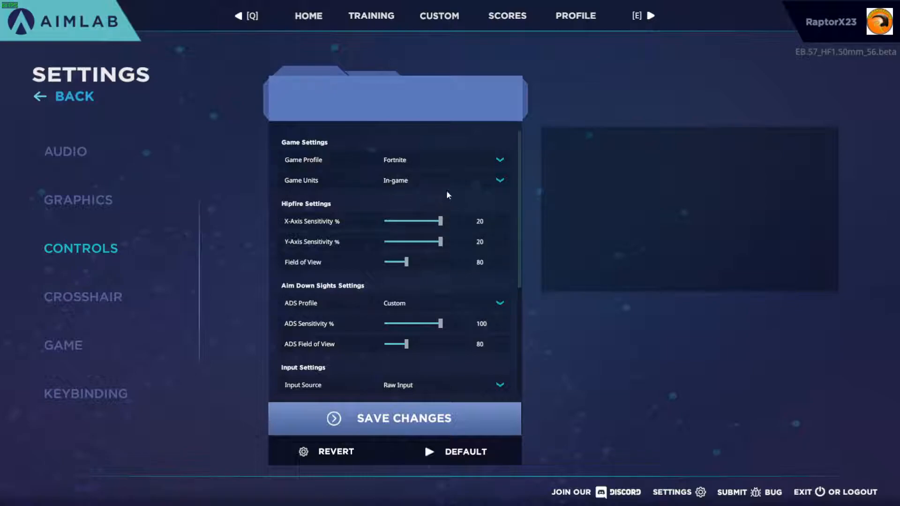
mouse_move(328, 221)
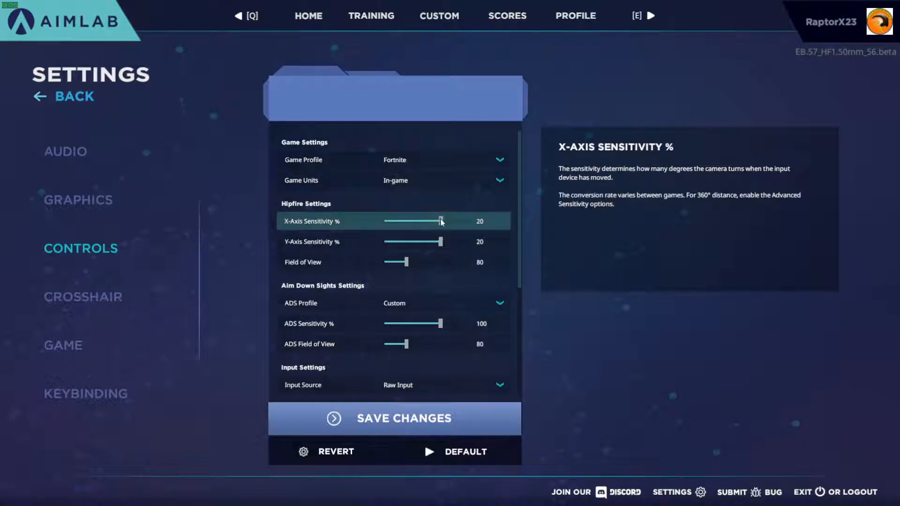
Drag the hipfire sliders to X-axis 12.83% and Y-axis 13.72% sensitivity
left_click_drag(441, 221, 406, 221)
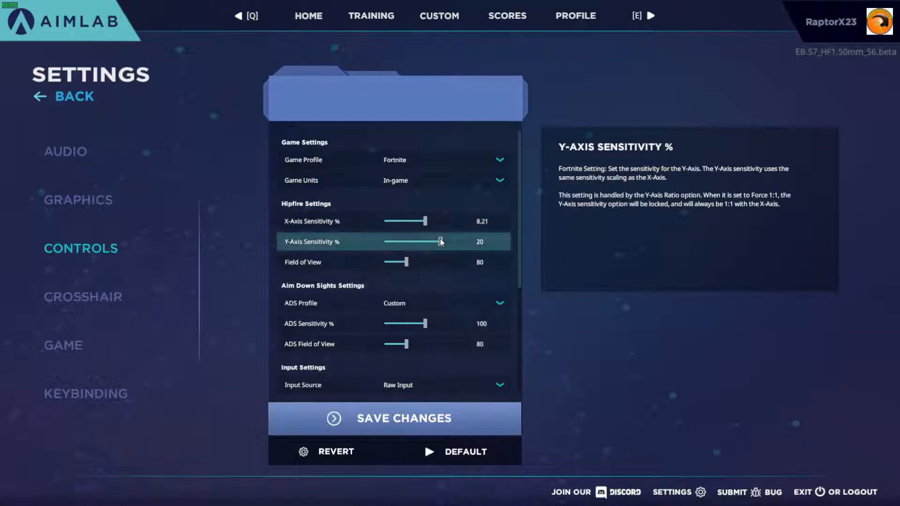
left_click_drag(440, 241, 427, 241)
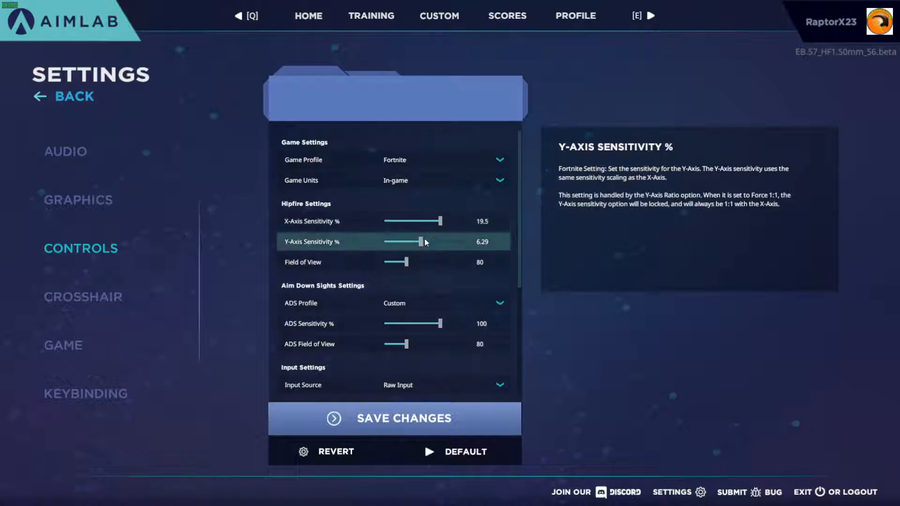
left_click_drag(437, 221, 430, 222)
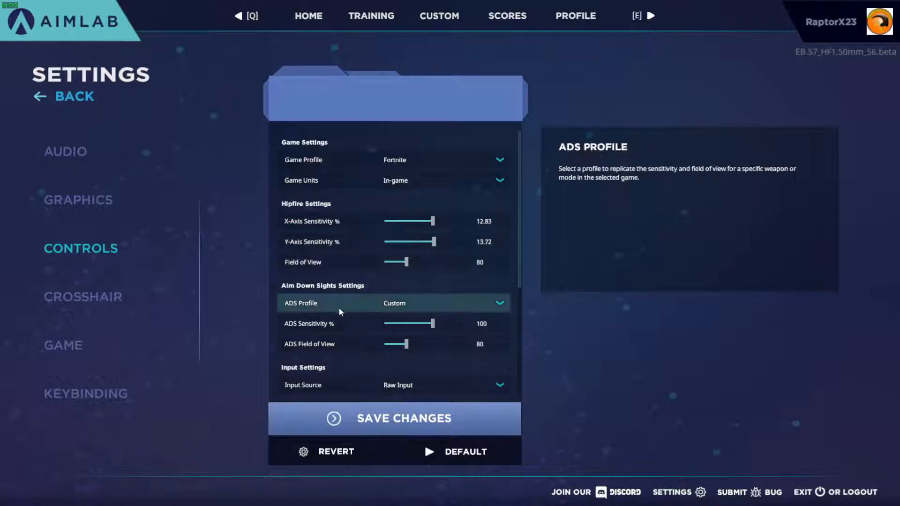
mouse_move(388, 314)
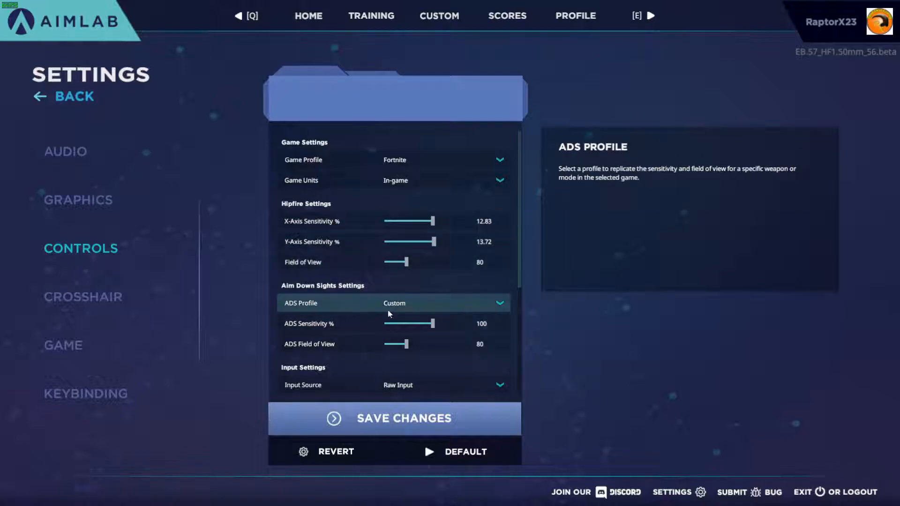
mouse_move(396, 323)
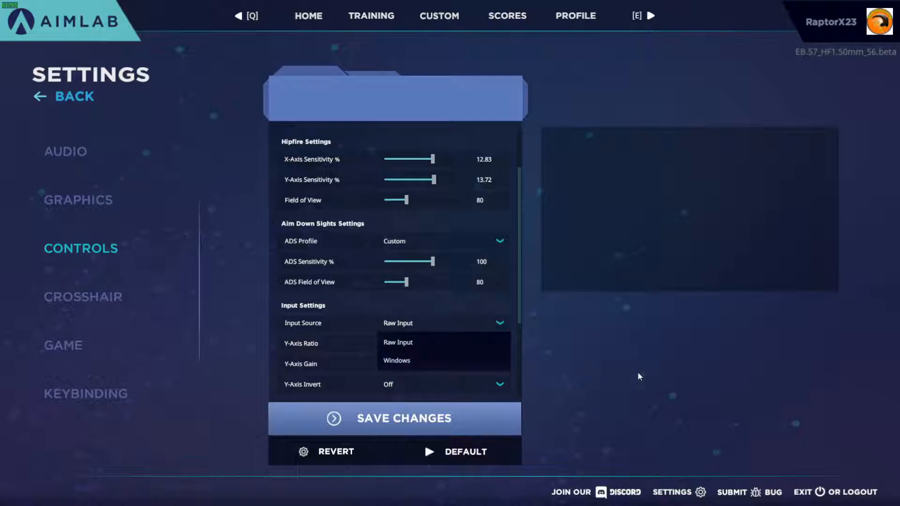
mouse_move(473, 310)
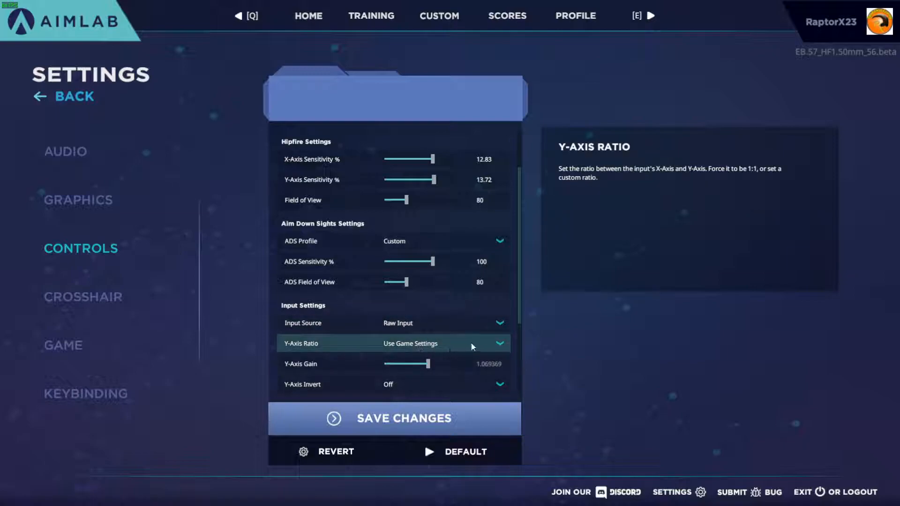
mouse_move(487, 342)
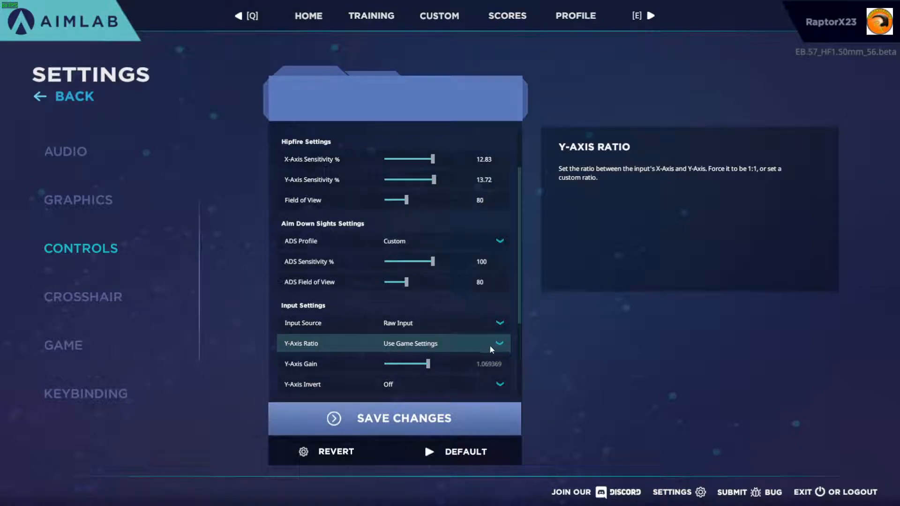
mouse_move(475, 349)
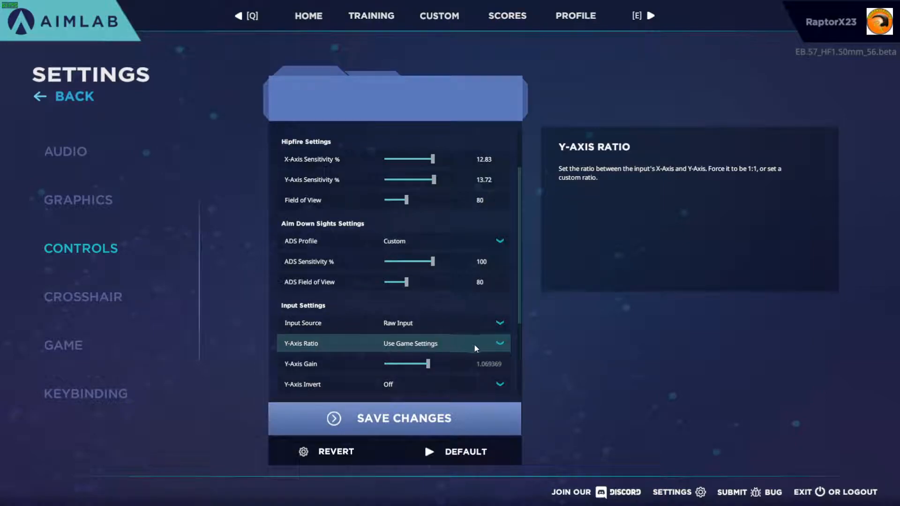
mouse_move(473, 351)
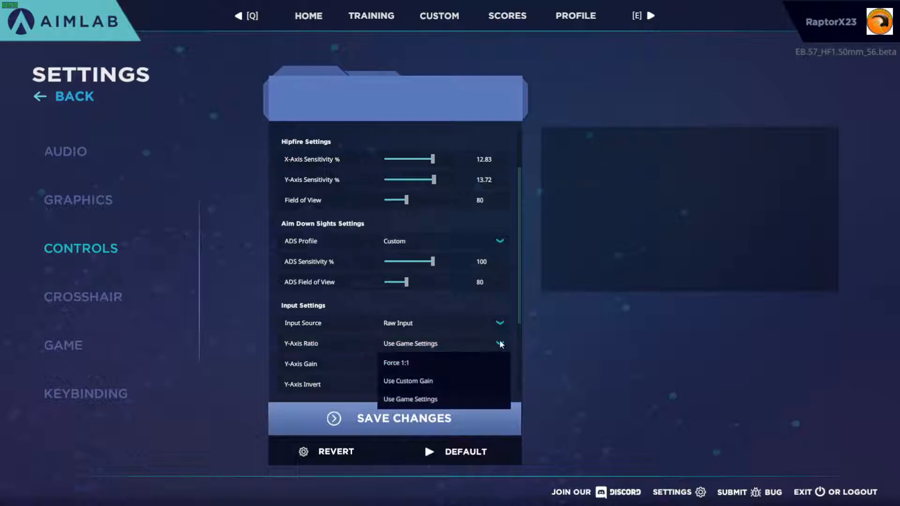
mouse_move(421, 366)
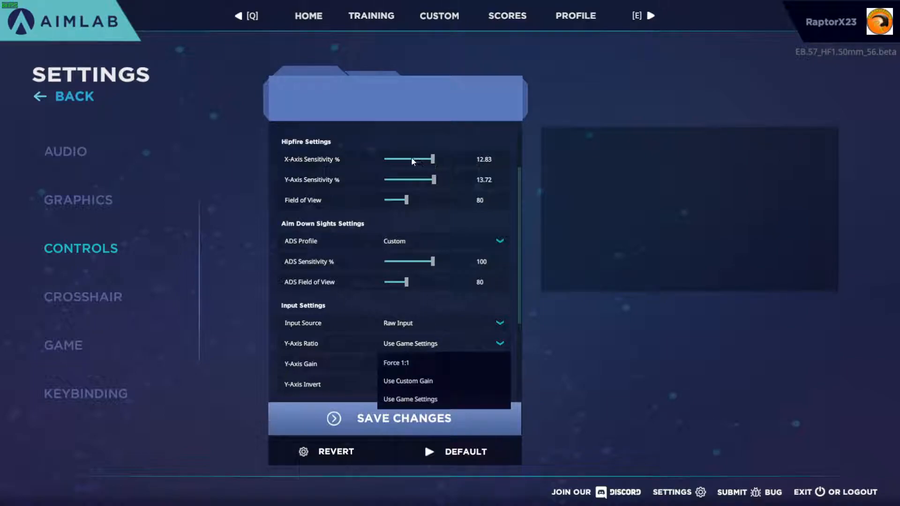
Force the Y-axis ratio to 1:1 and raise hipfire X sensitivity to 14.69%
left_click(396, 362)
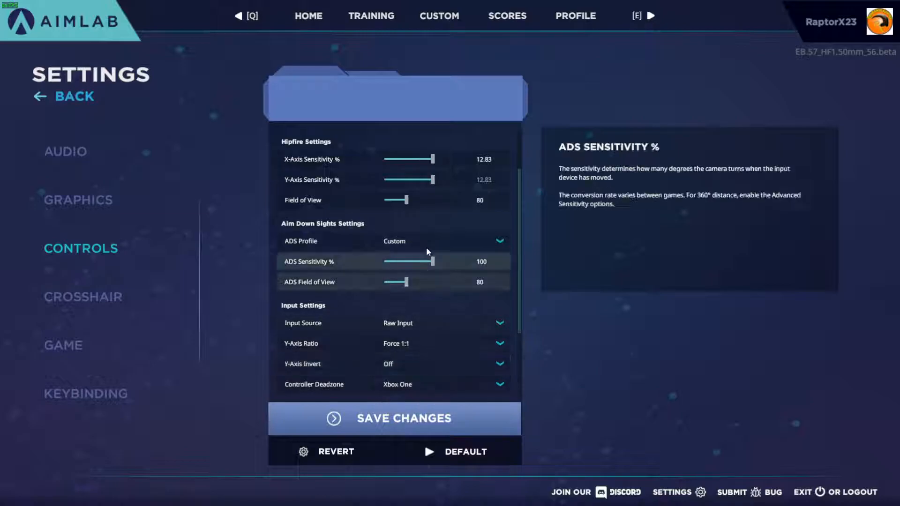
mouse_move(382, 343)
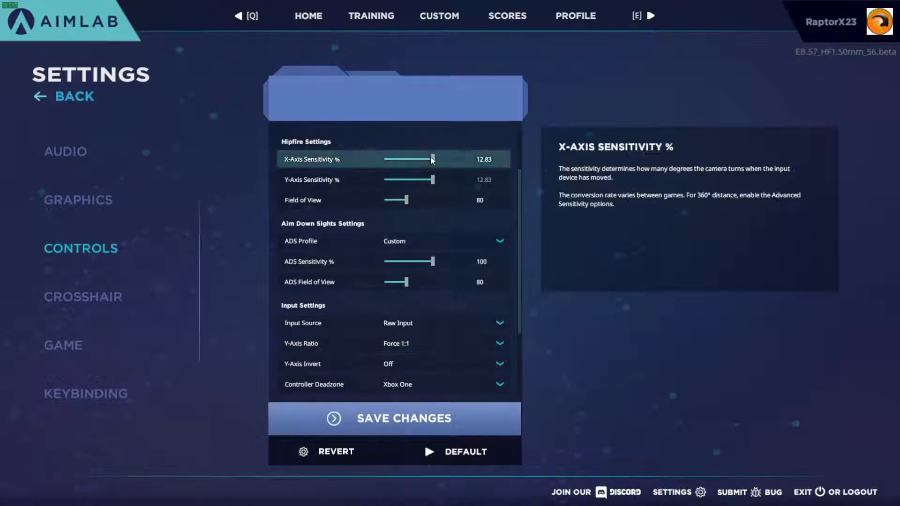
left_click_drag(432, 159, 409, 159)
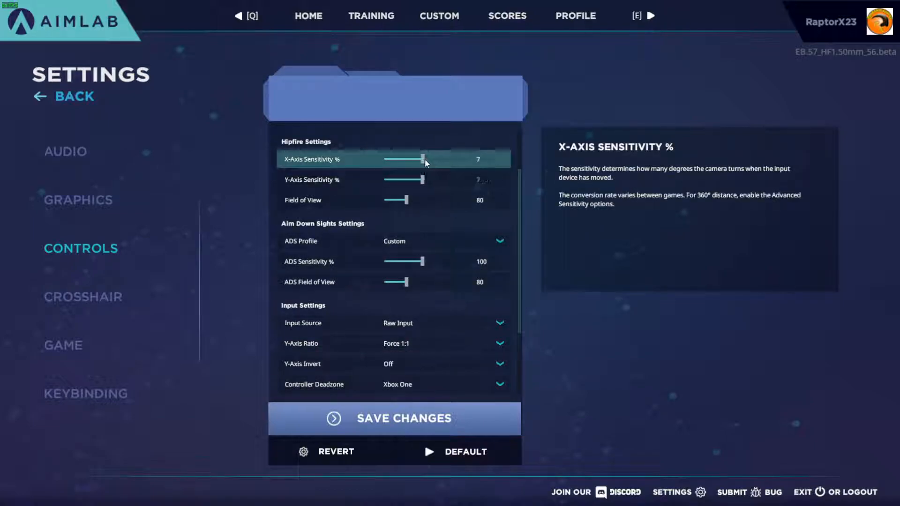
left_click_drag(422, 159, 433, 159)
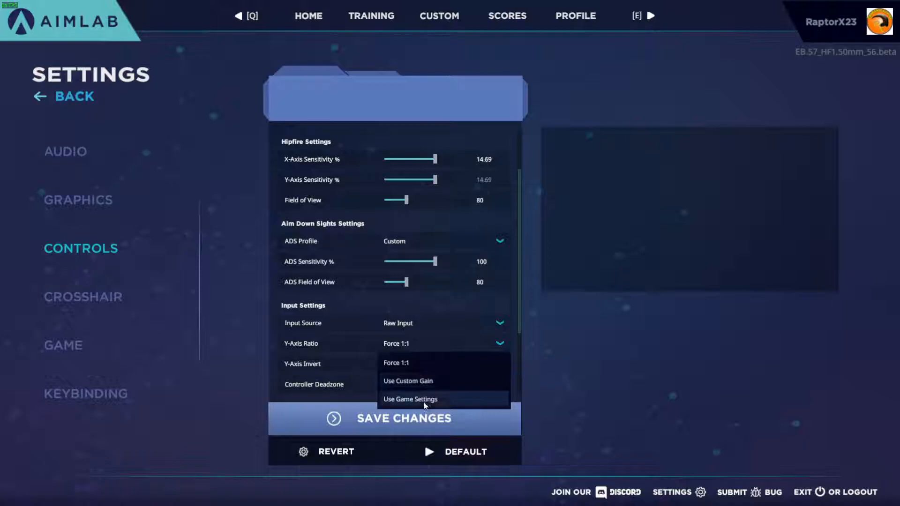
Set the Y-axis ratio to Use Game Settings and nudge the hipfire X sensitivity
left_click(410, 399)
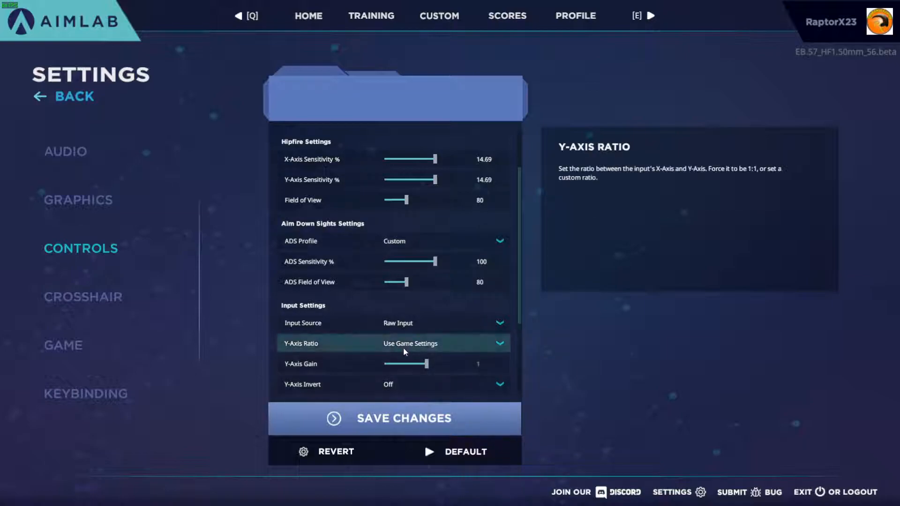
mouse_move(433, 159)
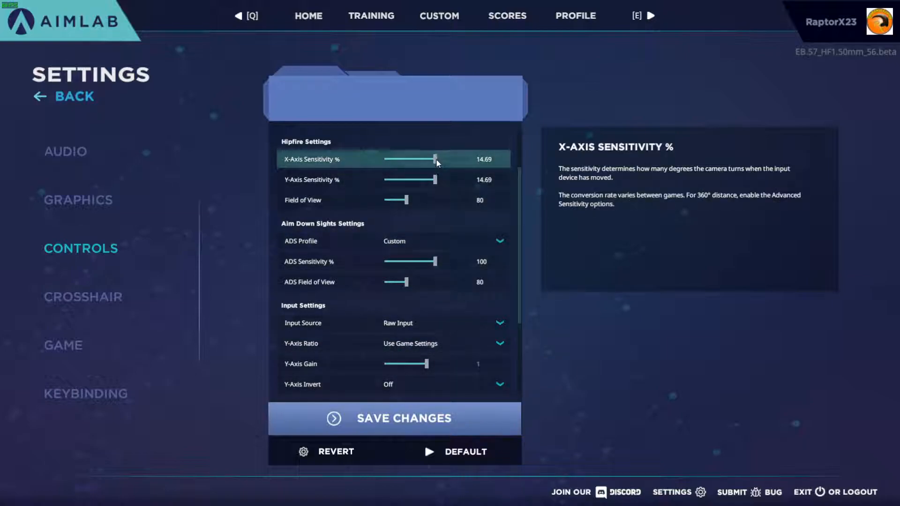
left_click_drag(433, 158, 446, 159)
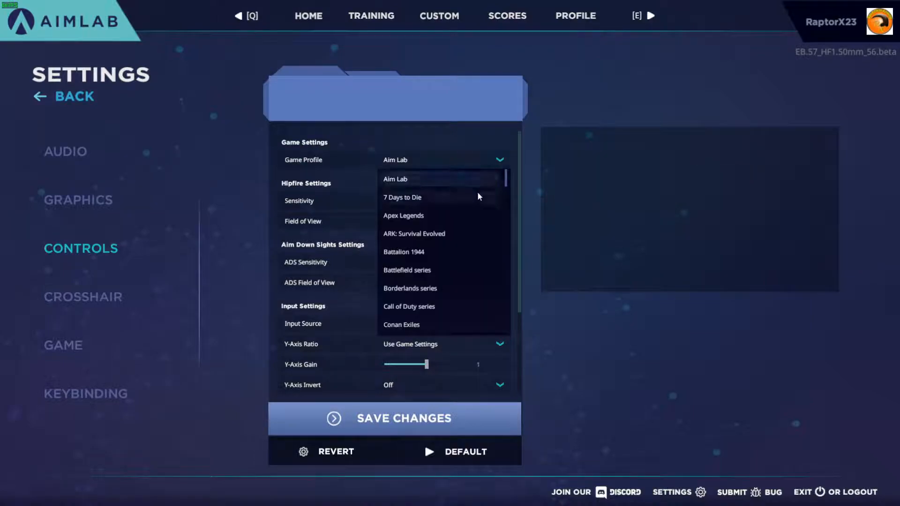
Choose Fortnite again as the game profile, giving 13.50135% X/Y sensitivity
scroll("down", 3)
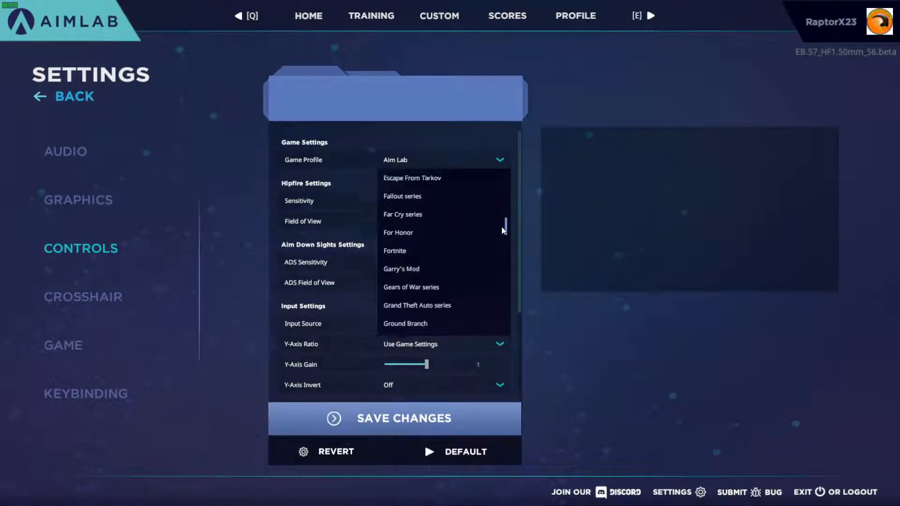
left_click(394, 251)
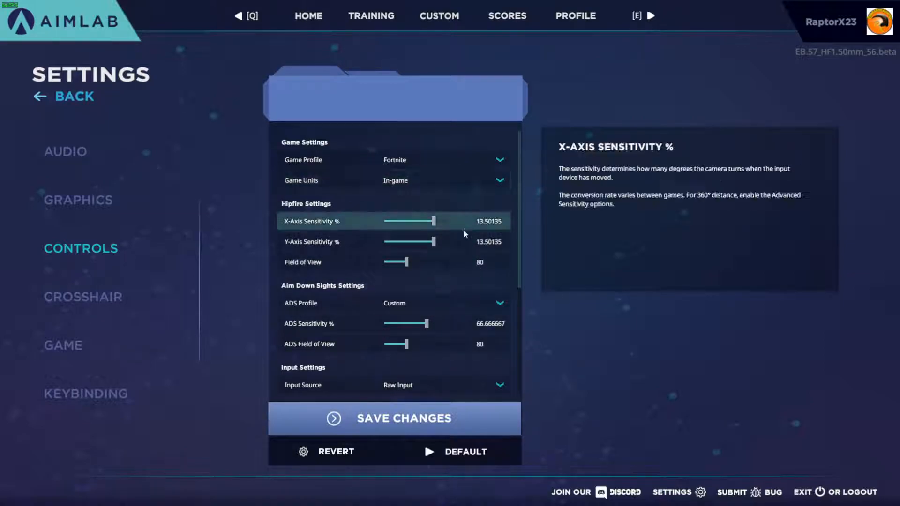
mouse_move(456, 345)
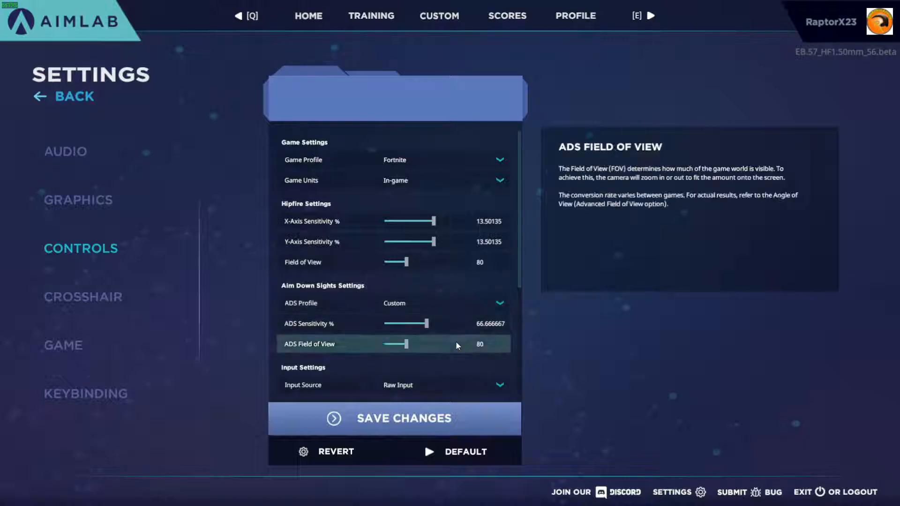
Set Sensitivity Options to Advanced, adding 800 mouse CPI and 360° distances
scroll("down", 3)
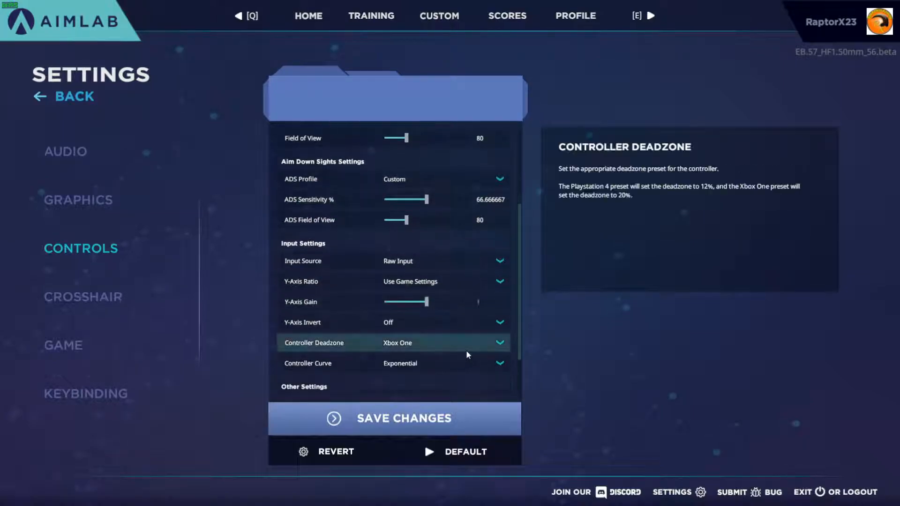
scroll("down", 3)
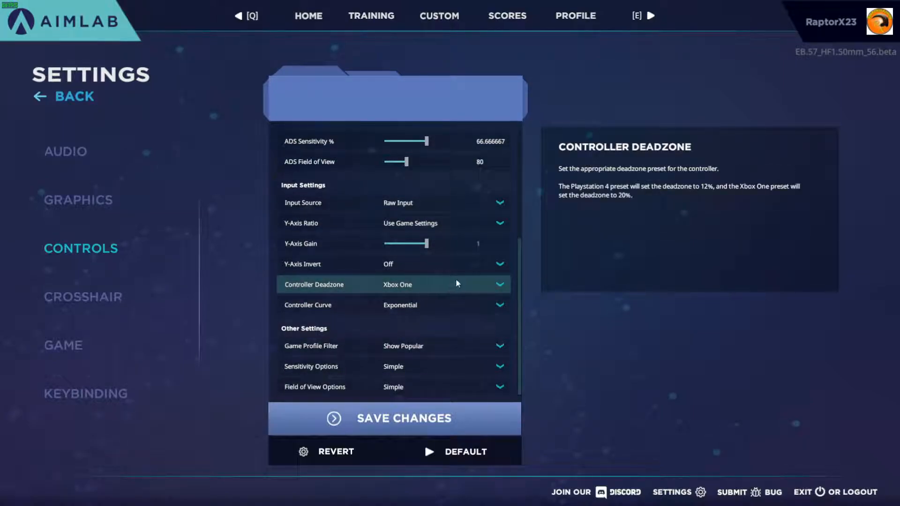
mouse_move(463, 289)
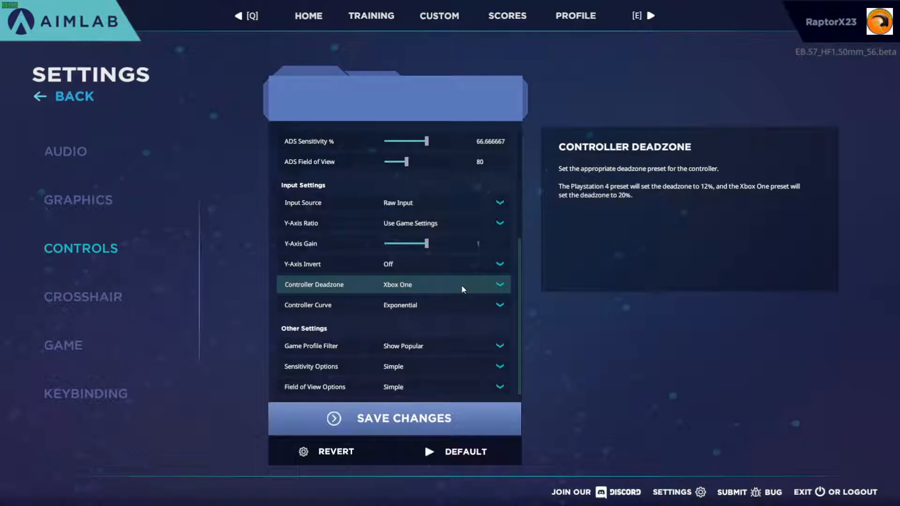
mouse_move(436, 264)
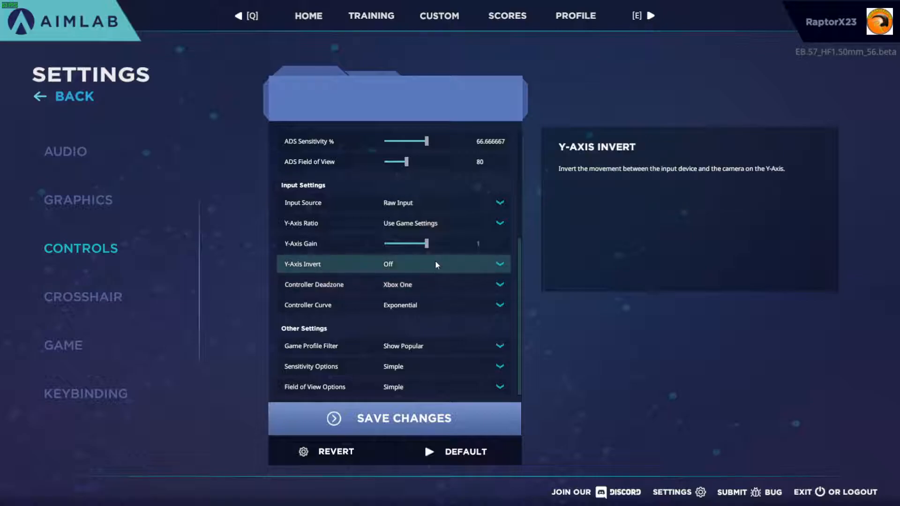
mouse_move(407, 243)
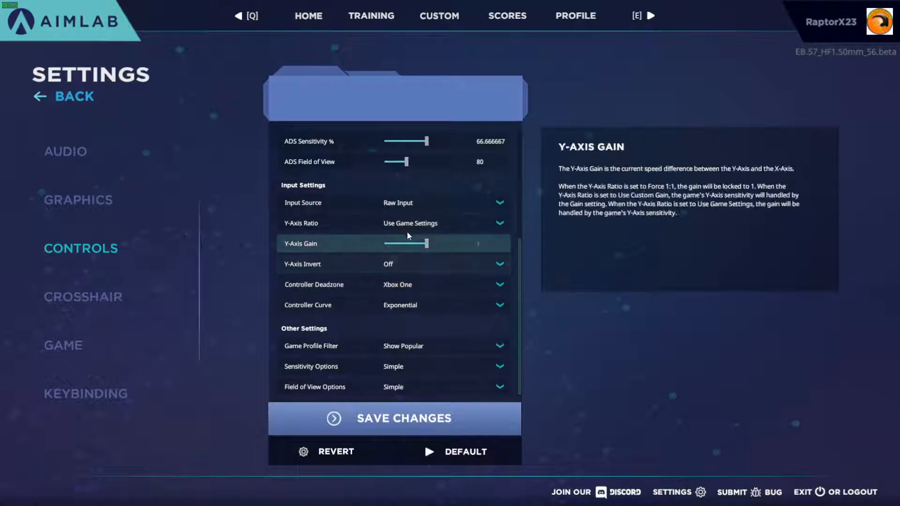
mouse_move(441, 284)
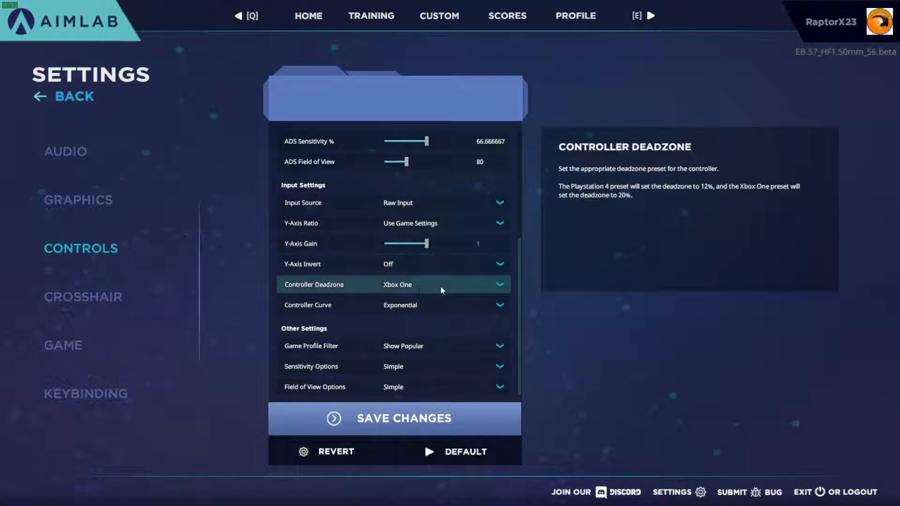
mouse_move(447, 339)
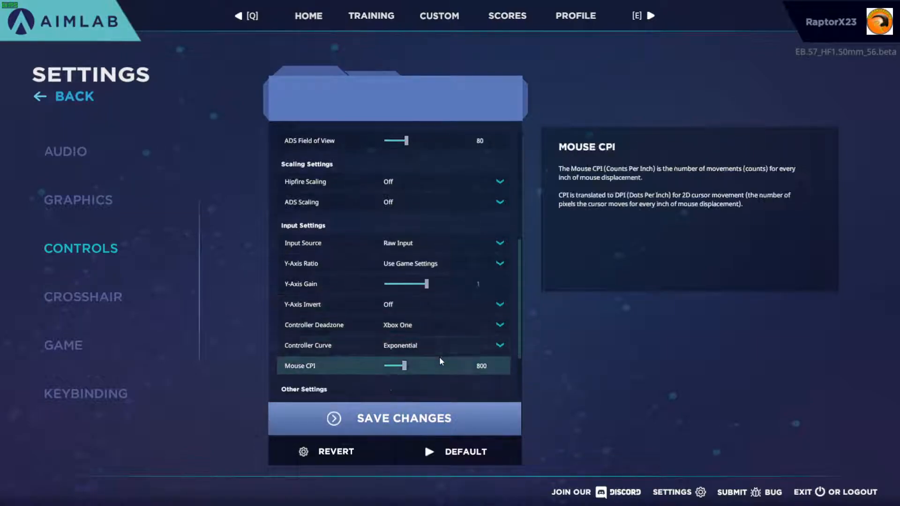
scroll("down", 3)
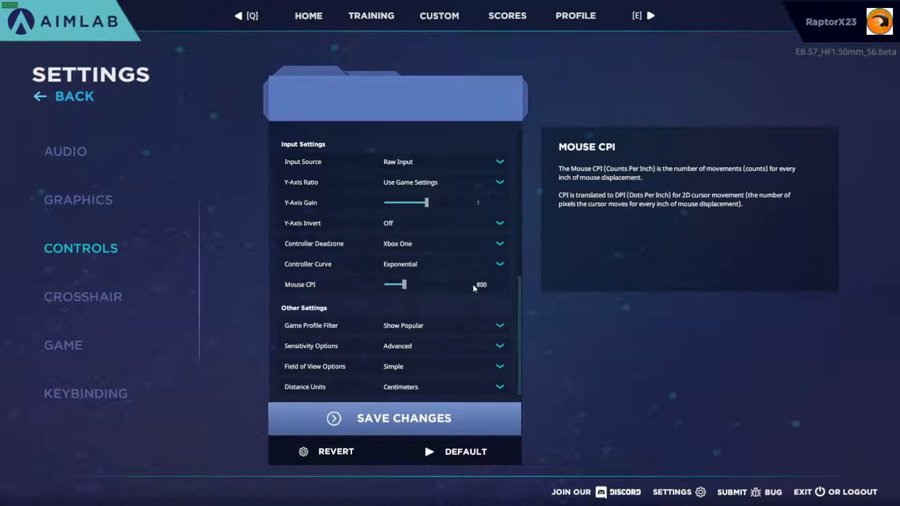
left_click(499, 264)
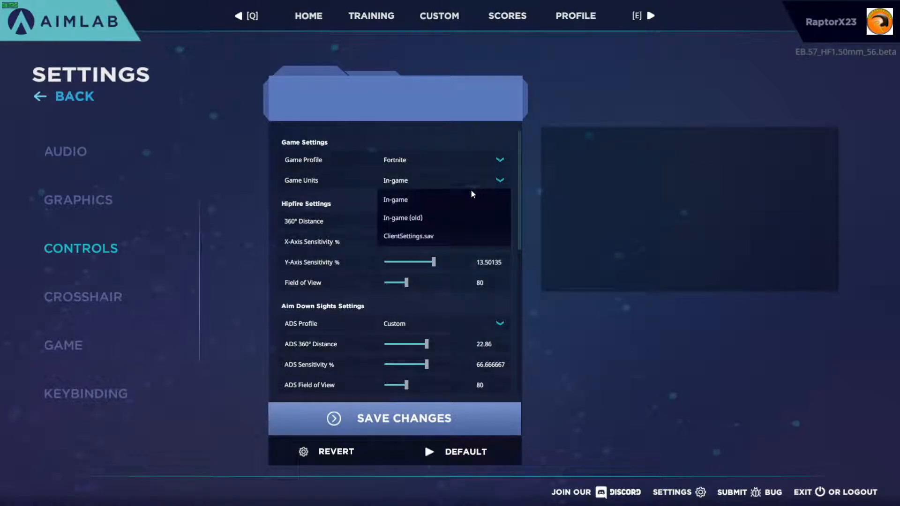
Switch game units to ClientSettings.sav, showing X sensitivity 0.033753
left_click(408, 236)
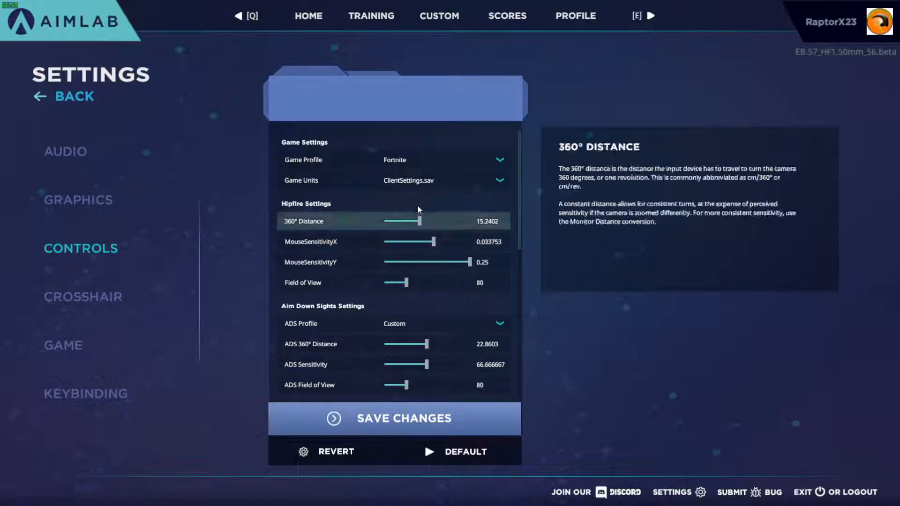
mouse_move(408, 179)
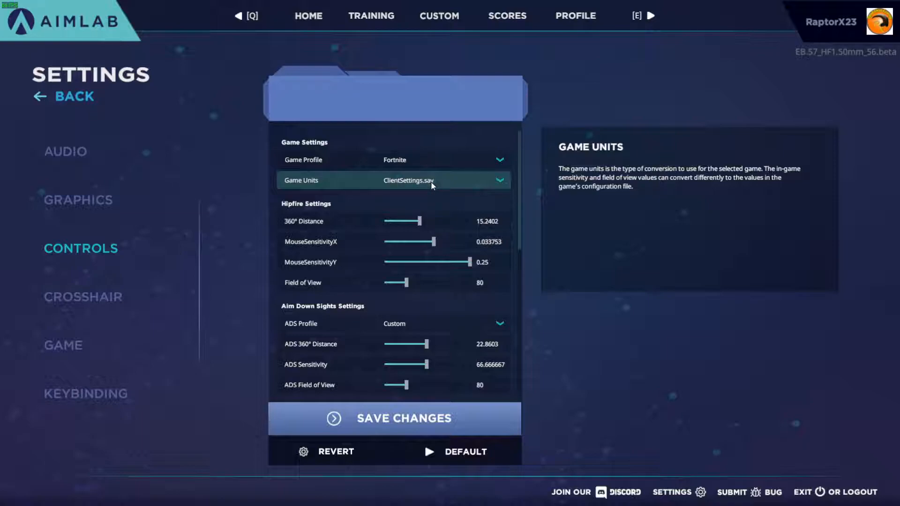
mouse_move(439, 253)
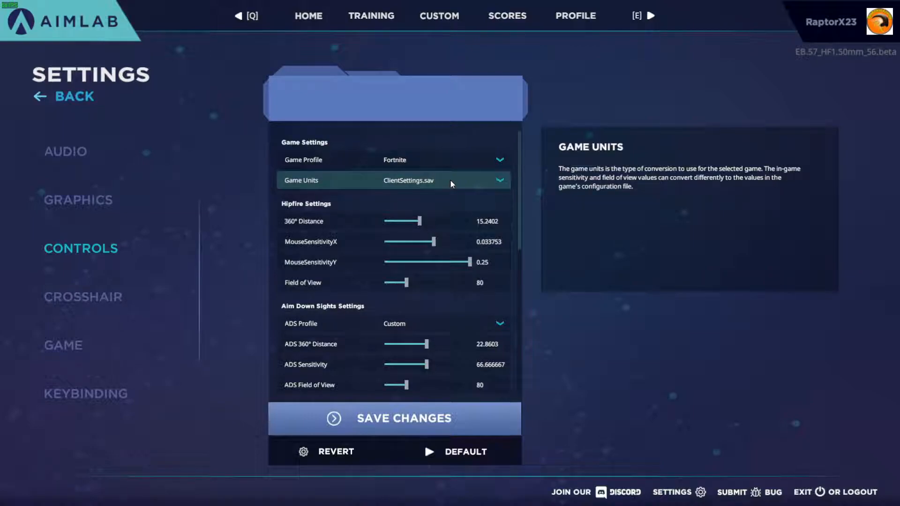
mouse_move(458, 189)
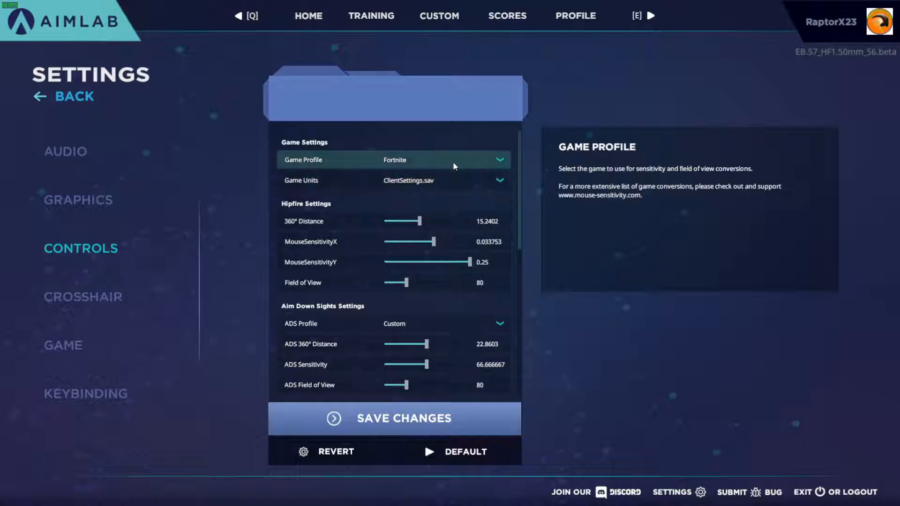
mouse_move(476, 221)
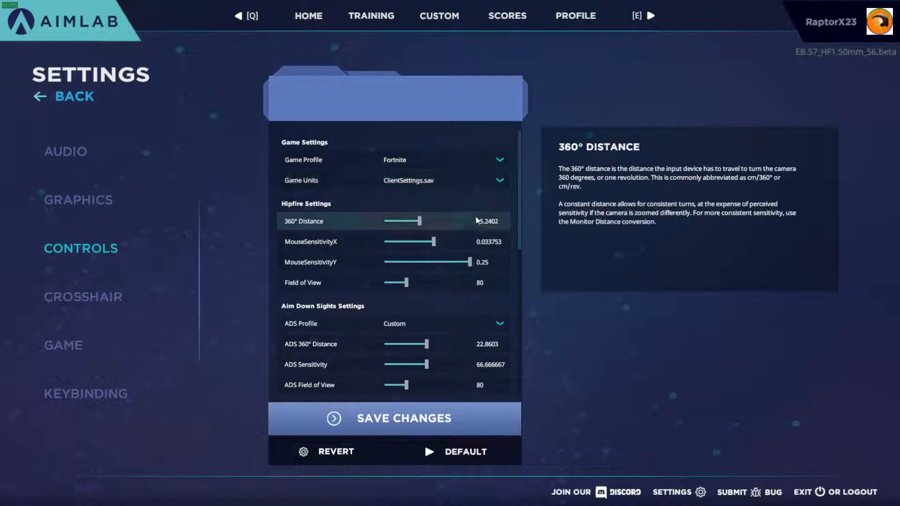
scroll("down", 3)
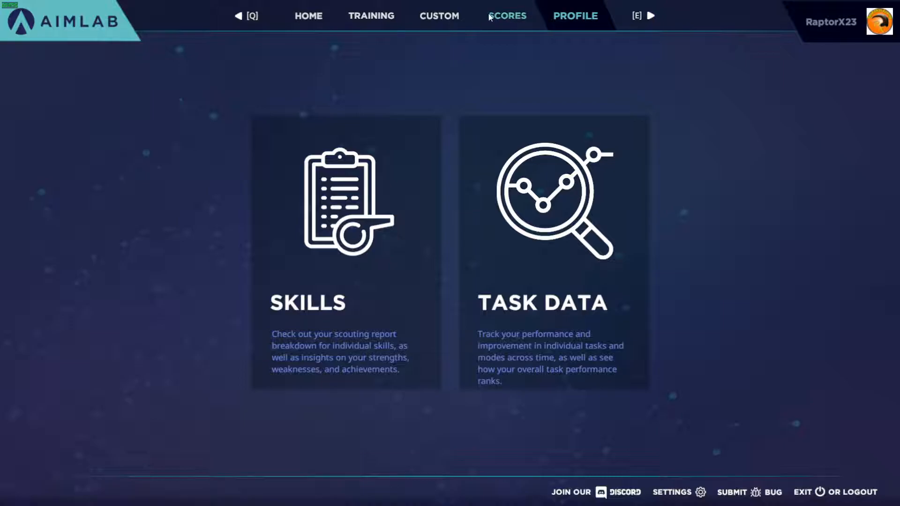
Reopen settings via the home screen and set game units back to In-game
left_click(308, 16)
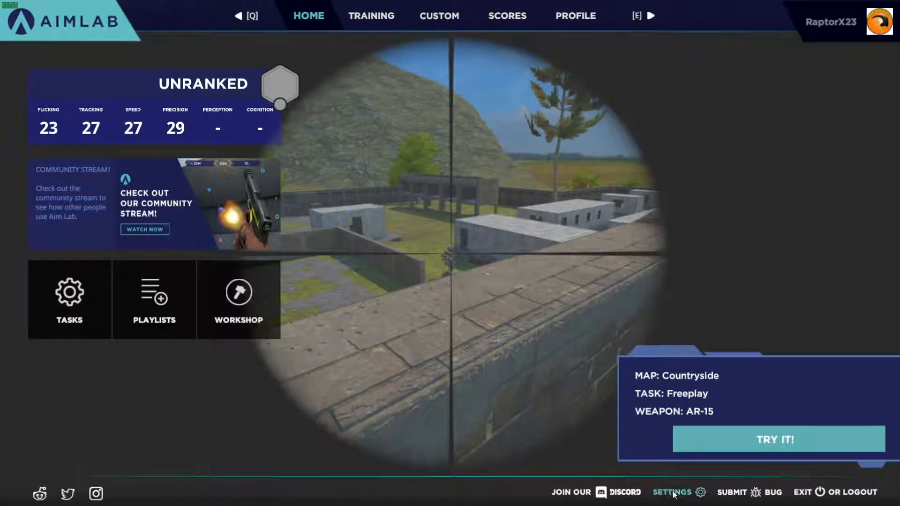
left_click(678, 491)
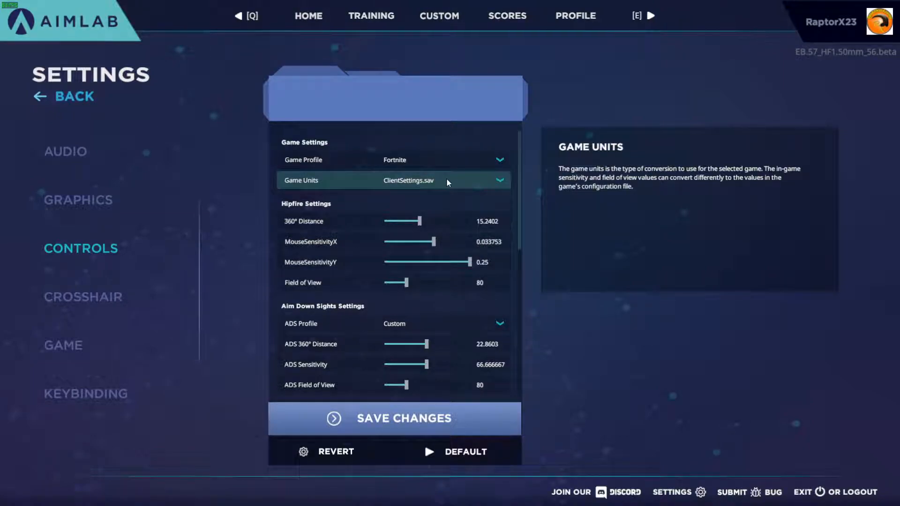
left_click(442, 180)
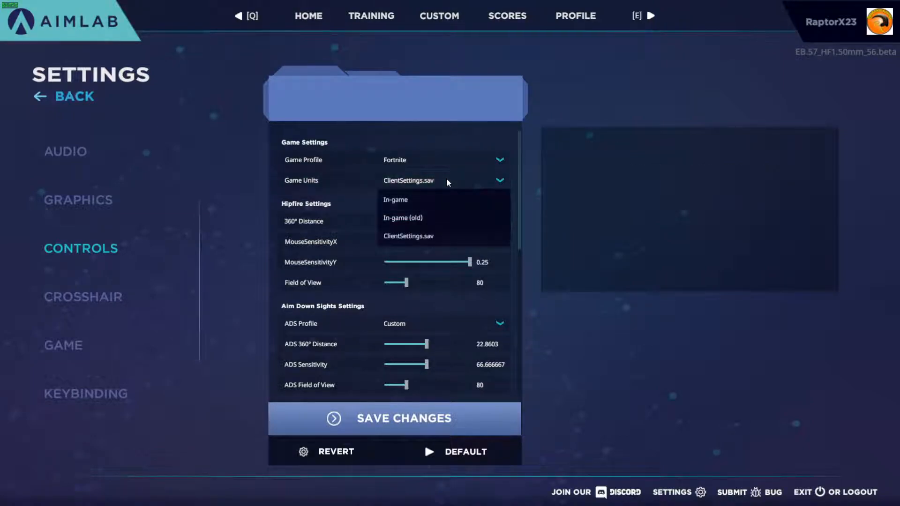
left_click(394, 200)
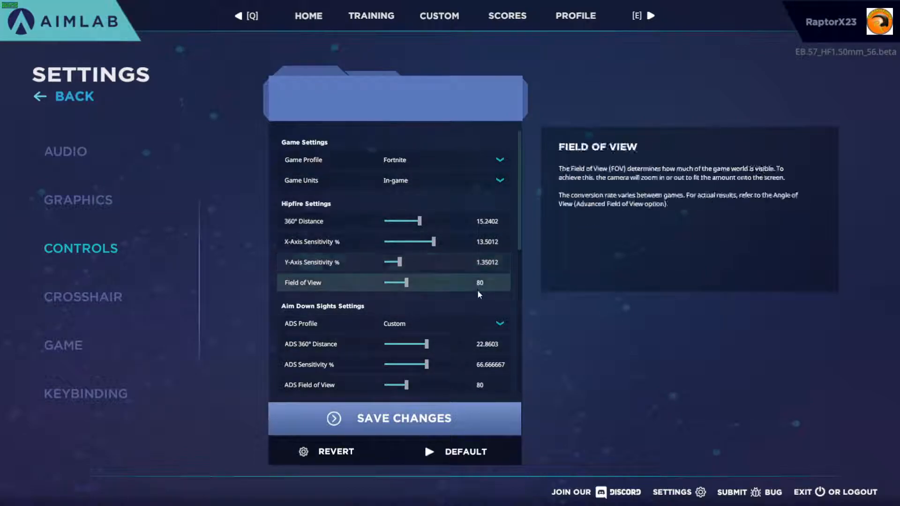
scroll("down", 3)
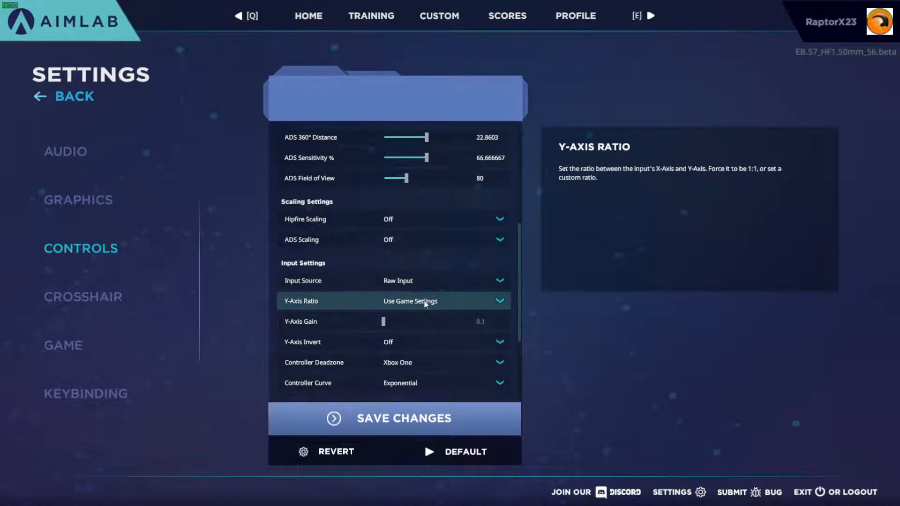
scroll("down", 3)
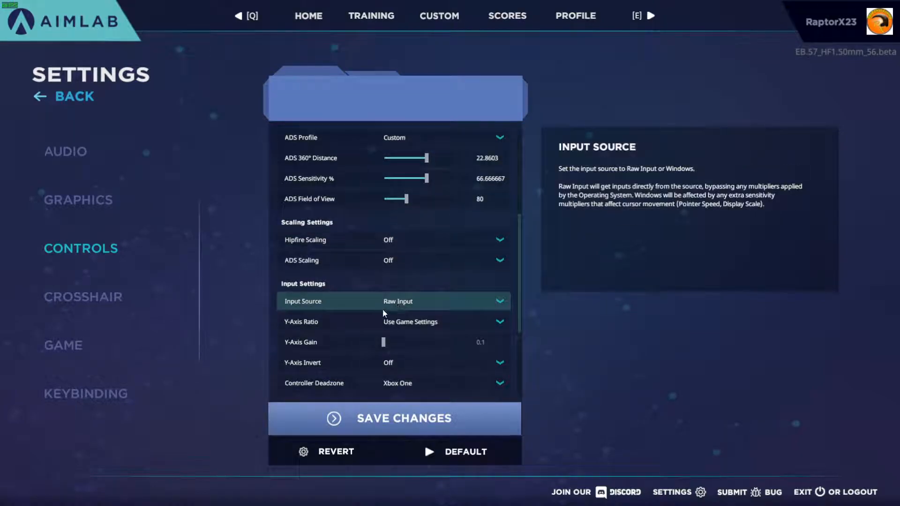
mouse_move(417, 322)
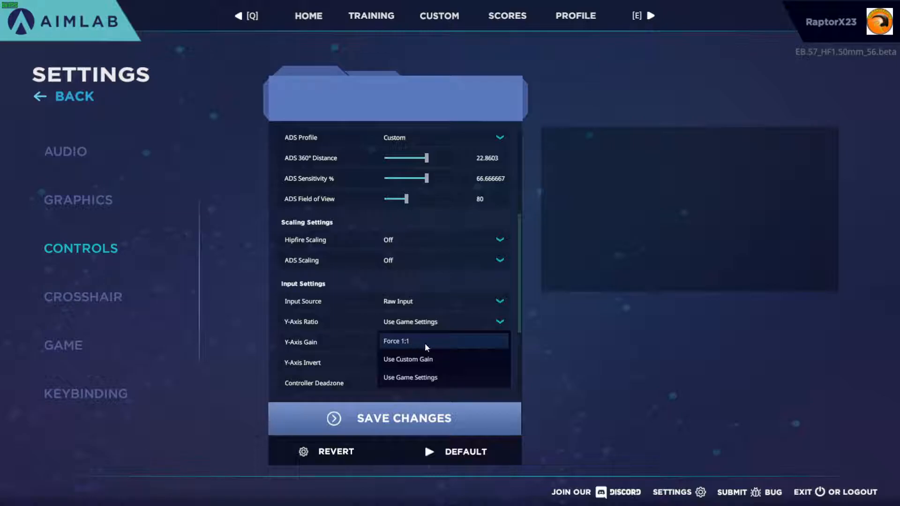
left_click(397, 340)
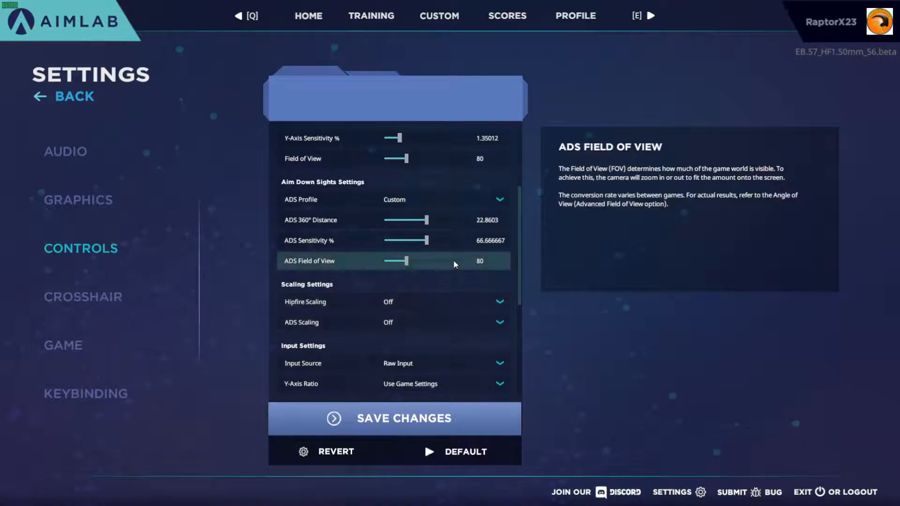
Drag the hipfire X-axis sensitivity to about 19.63%, leaving Y at 3.67%
scroll("up", 3)
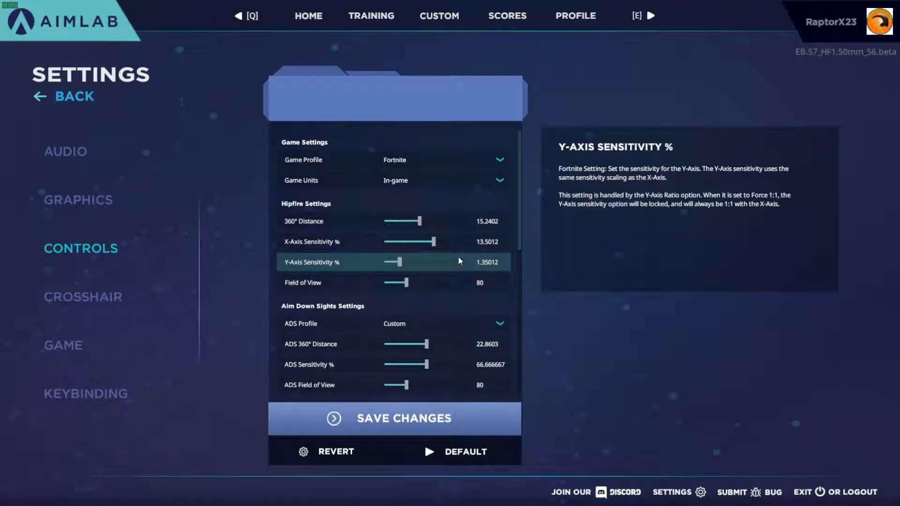
mouse_move(437, 241)
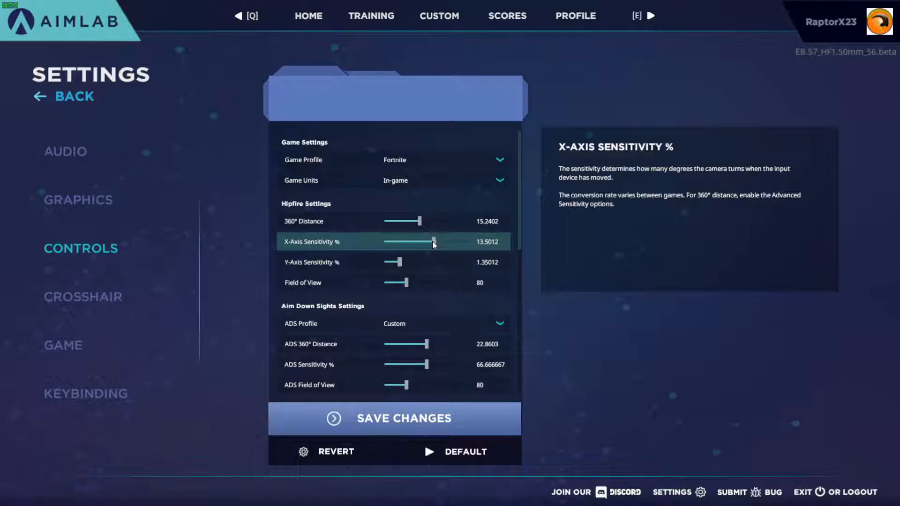
left_click_drag(433, 241, 425, 242)
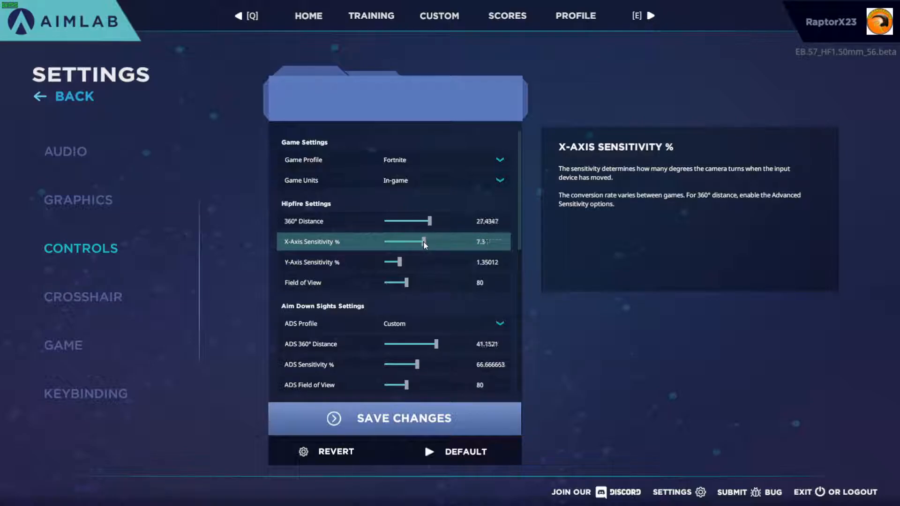
left_click_drag(424, 241, 446, 241)
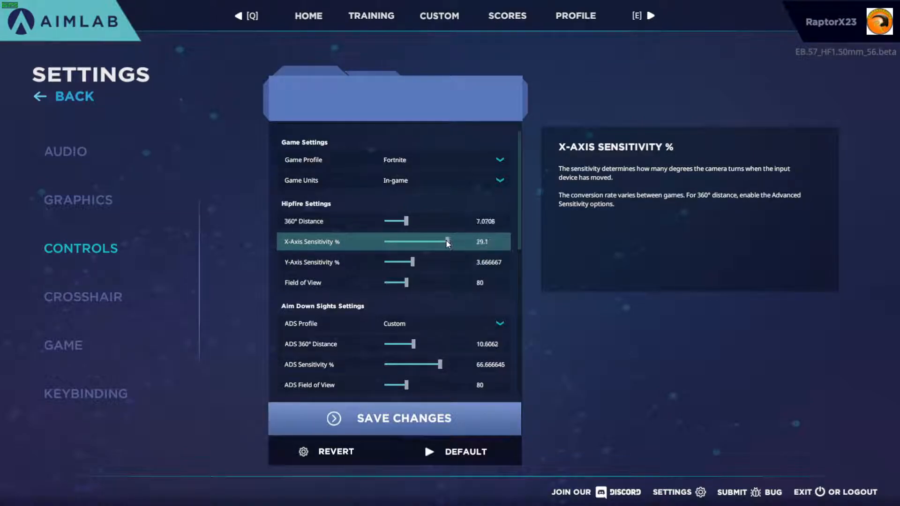
left_click_drag(396, 220, 412, 221)
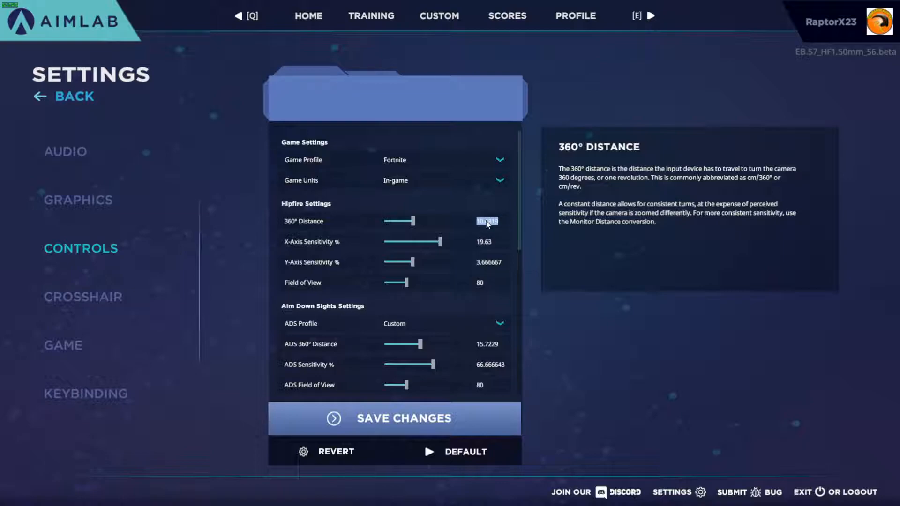
Enter 10 as the hipfire 360° distance, recalculating X sensitivity to 20.576% and ADS distance to 15
type("10")
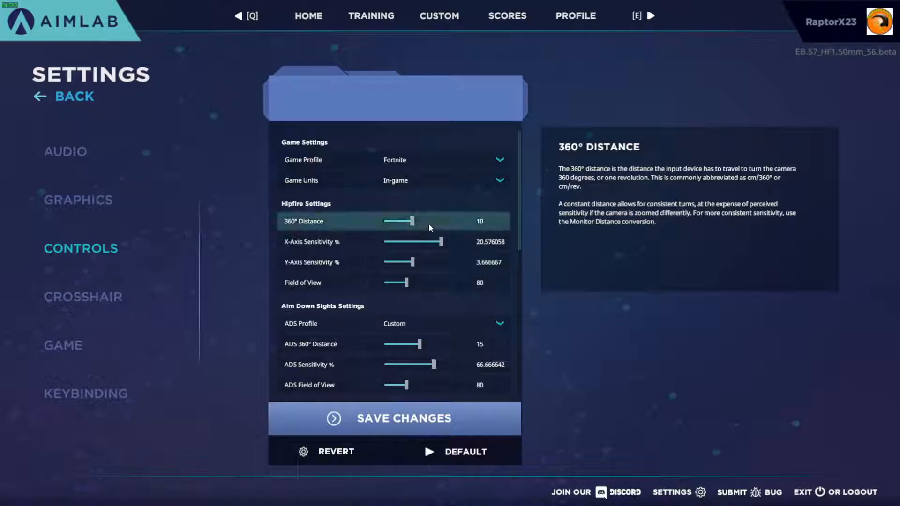
mouse_move(694, 234)
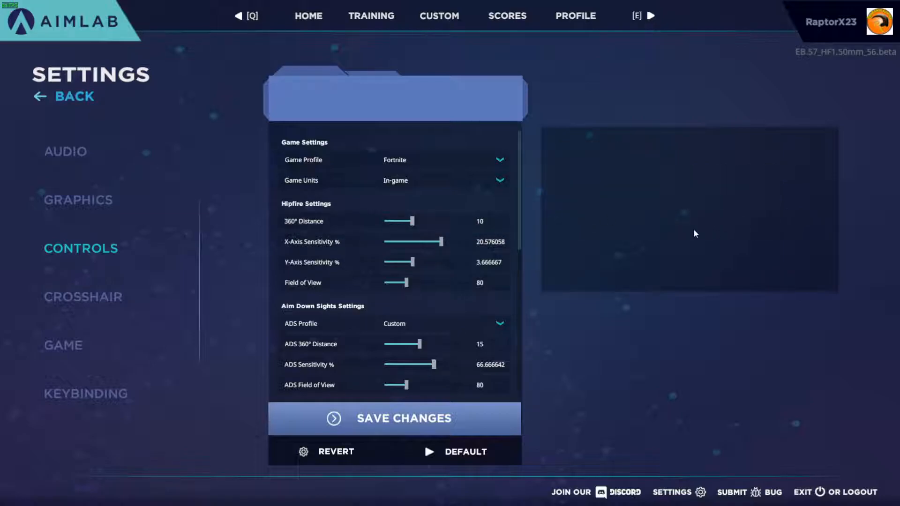
mouse_move(764, 210)
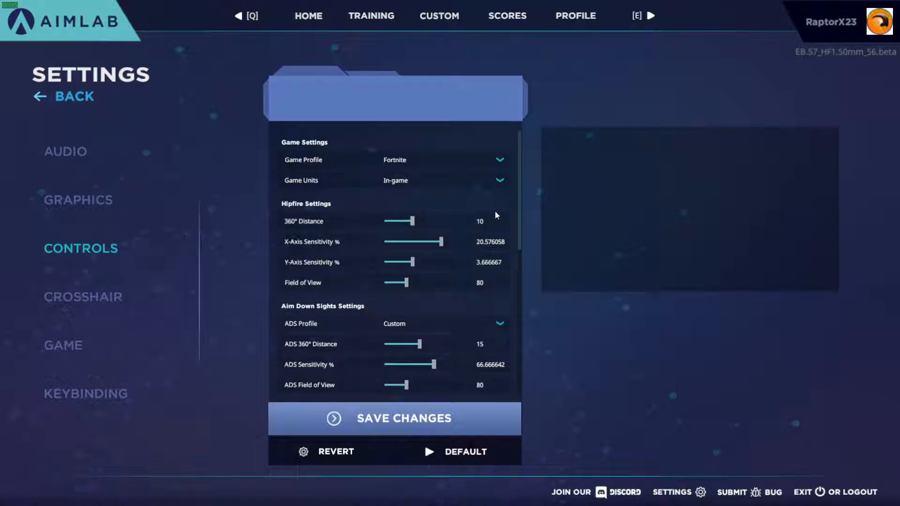
mouse_move(458, 221)
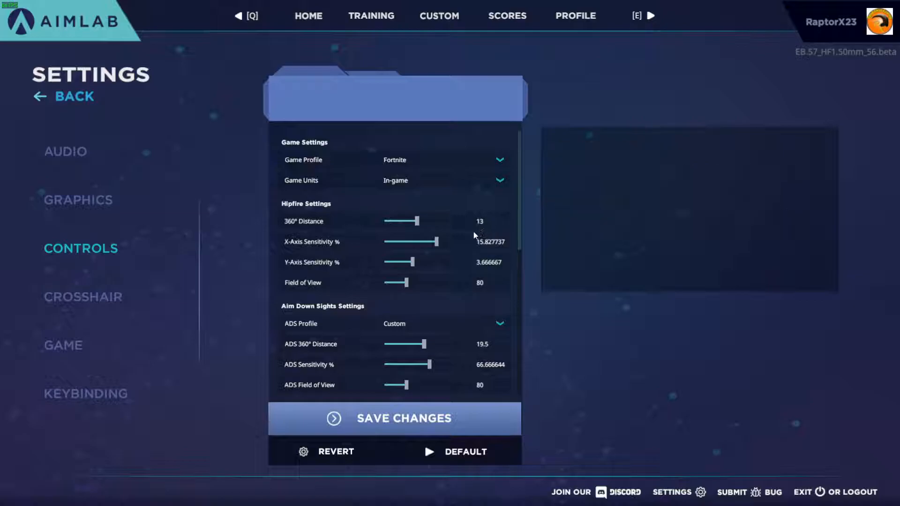
mouse_move(453, 221)
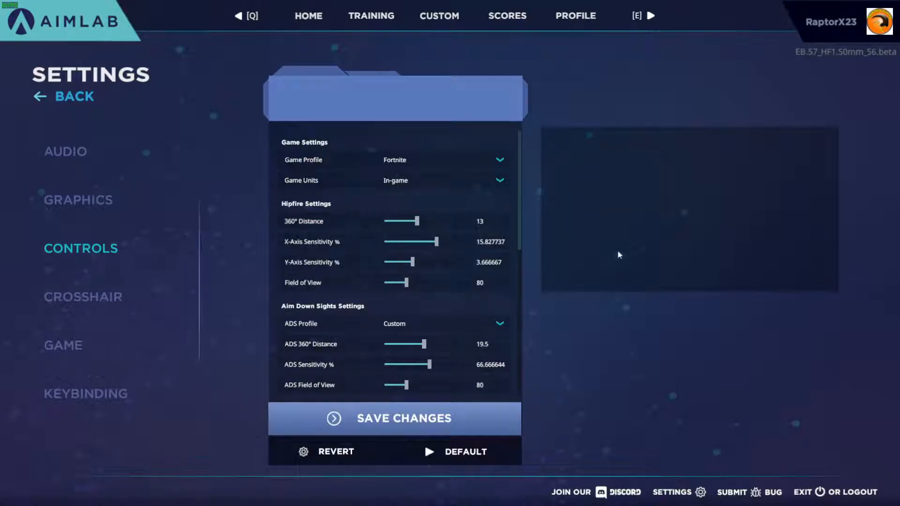
mouse_move(402, 262)
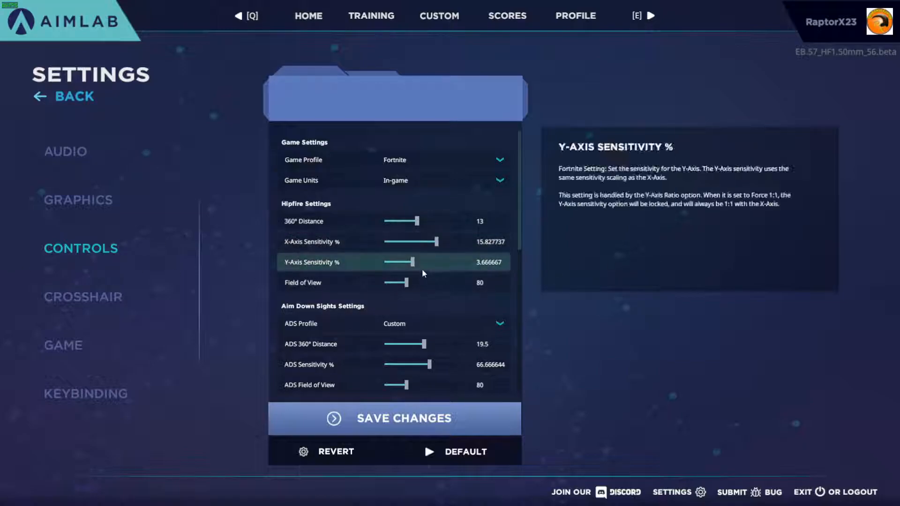
Scroll through the remaining Input Settings and return to the Aim Lab home screen
scroll("down", 3)
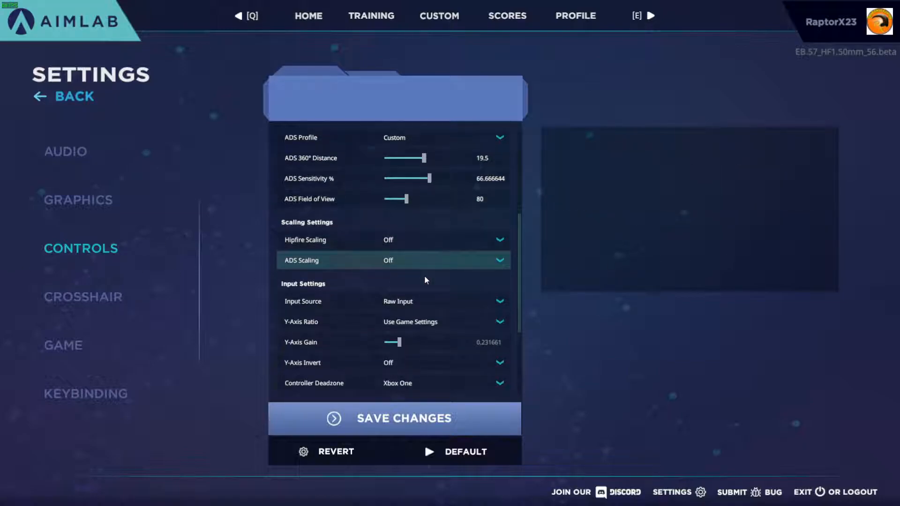
scroll("down", 3)
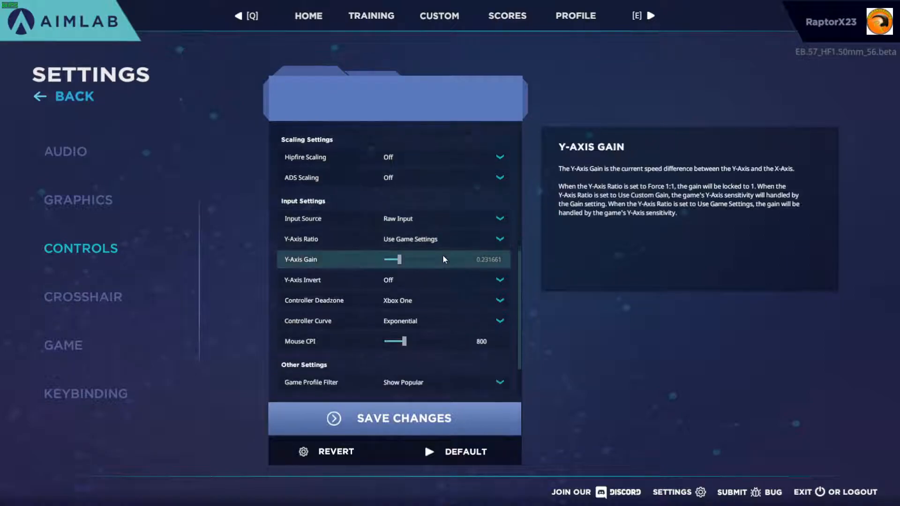
mouse_move(453, 196)
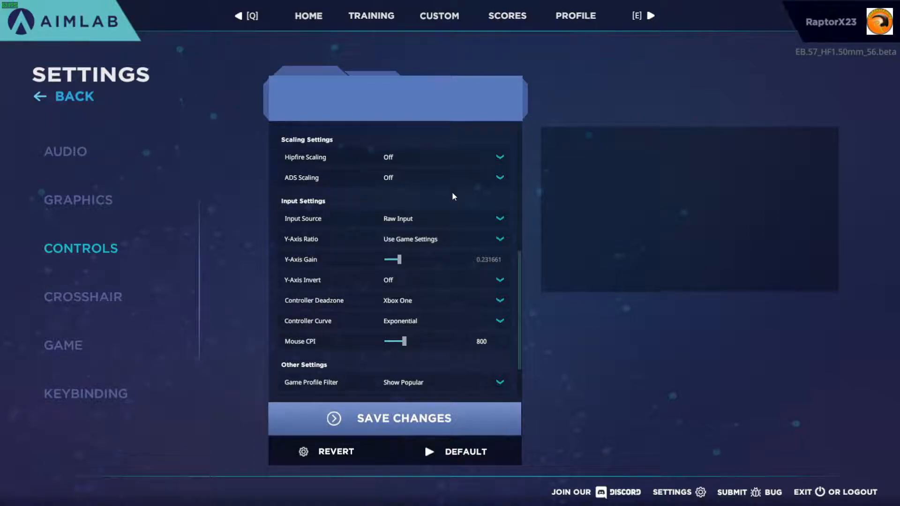
mouse_move(524, 195)
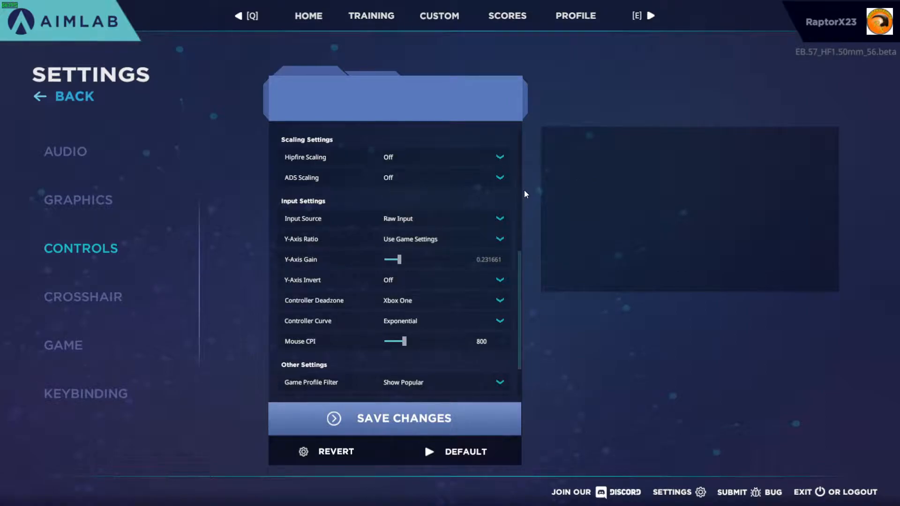
left_click(308, 16)
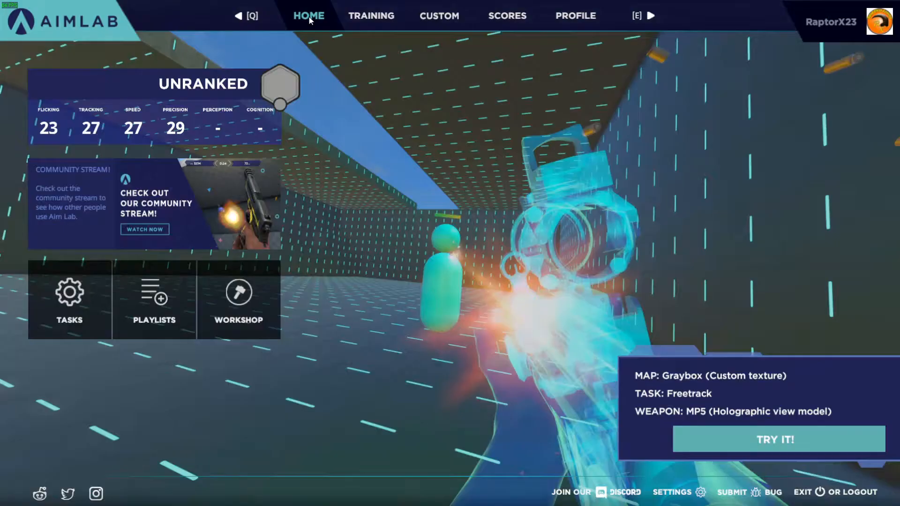
mouse_move(543, 253)
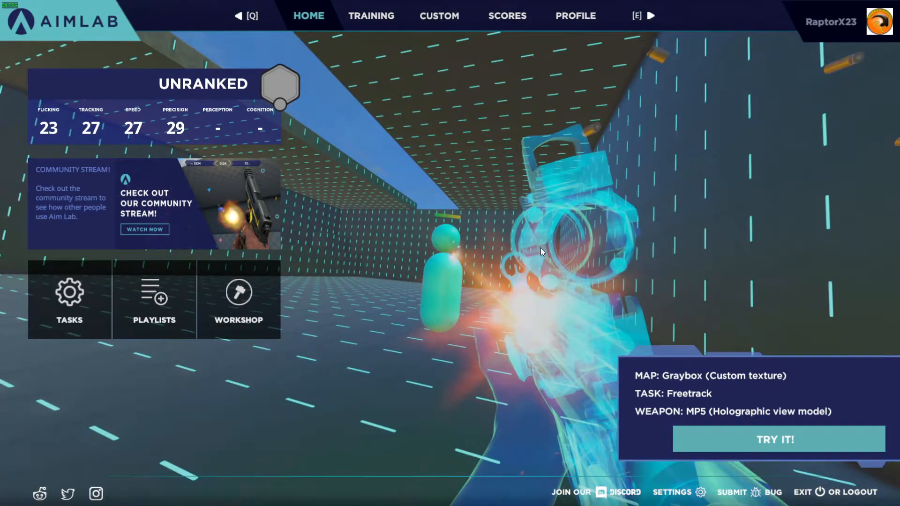